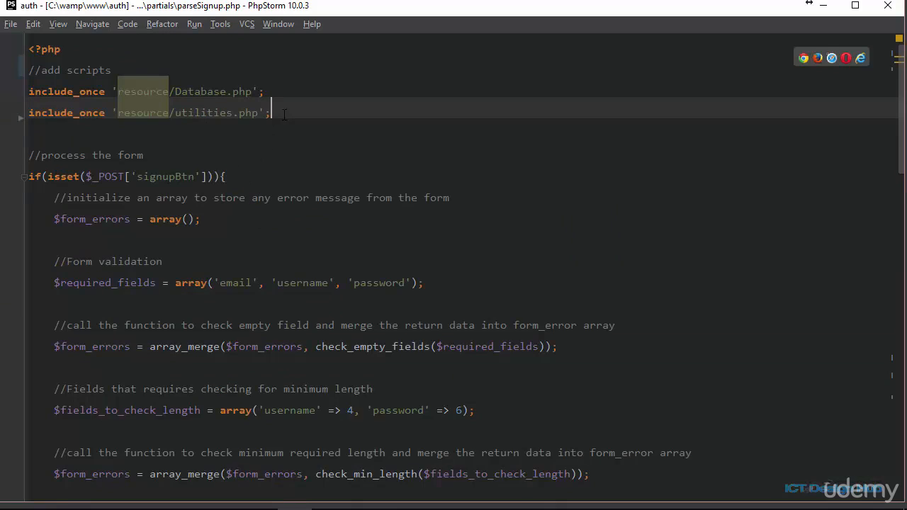
- Add include_once 'resource/send-email.php'; under the other includes in parseSignup.php
text(include_once 'resource/send-email.php';)
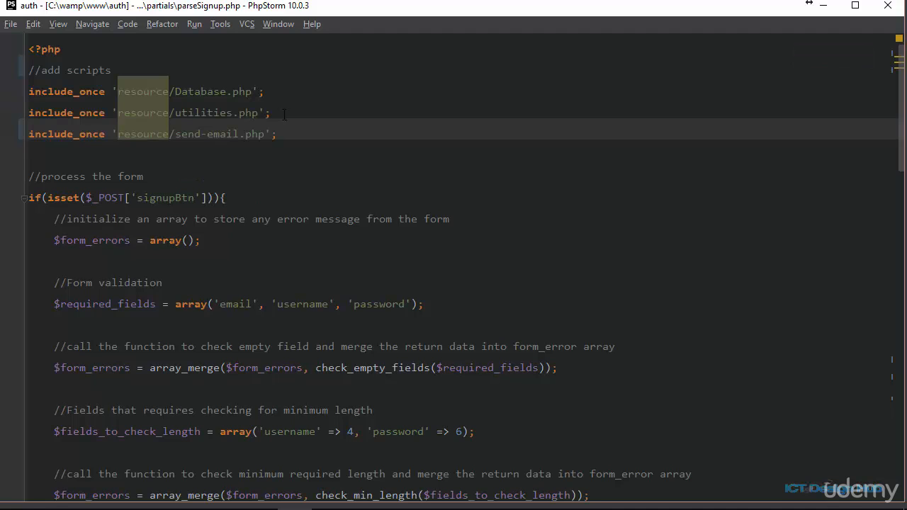
scroll(down, 3)
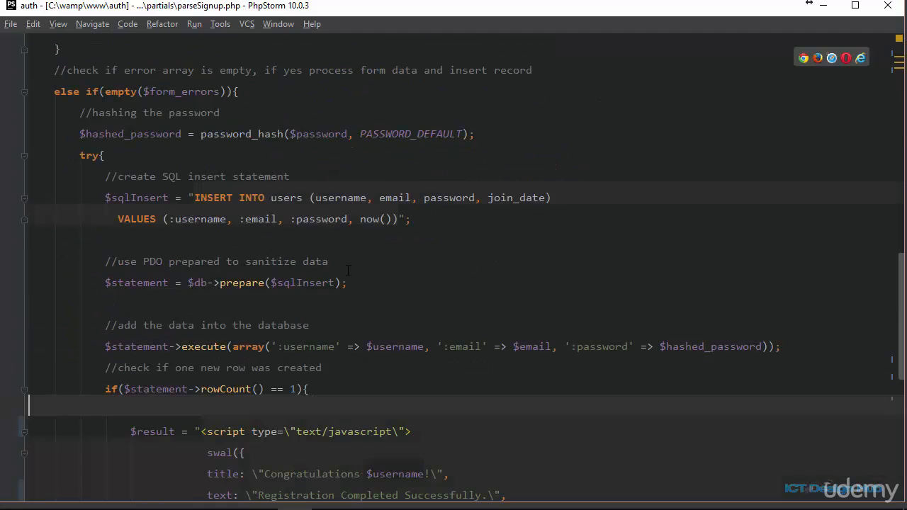
scroll(down, 3)
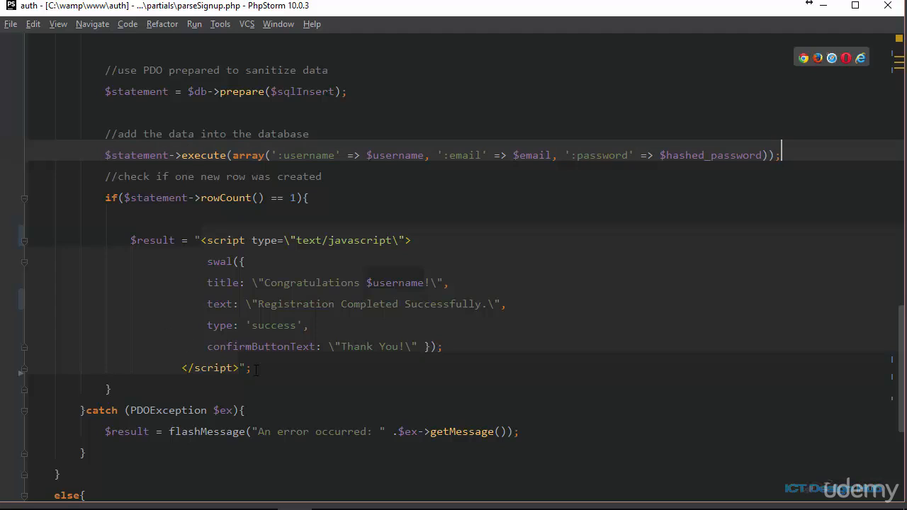
- Assign $user_id = $db->lastInsertId() inside the successful-insert branch
drag(227, 346, 253, 369)
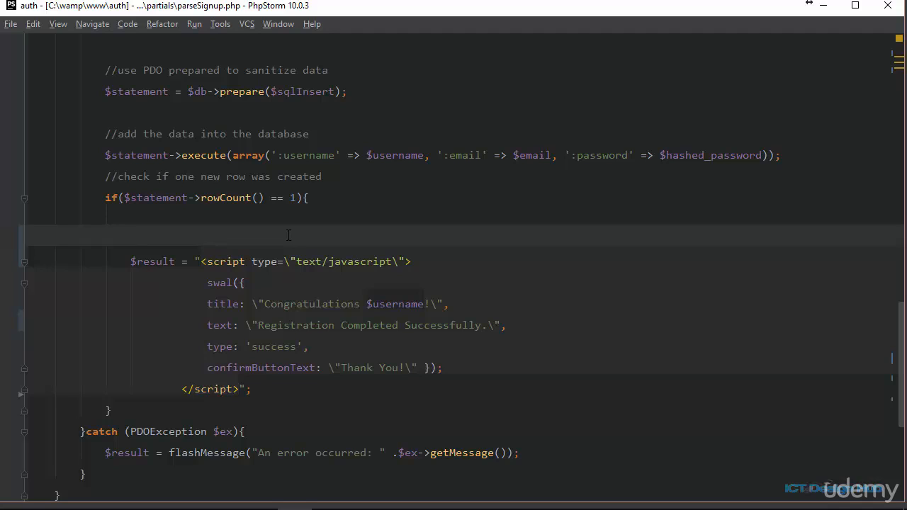
text($)
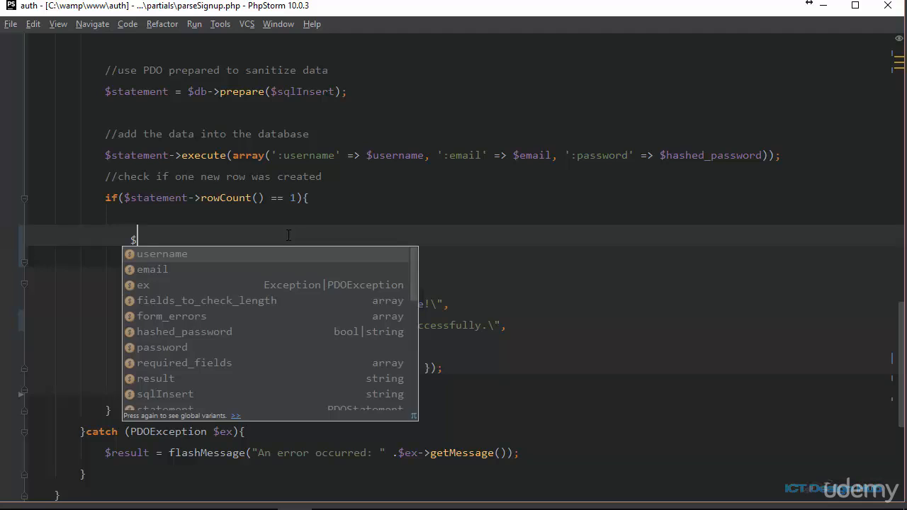
text(user_id)
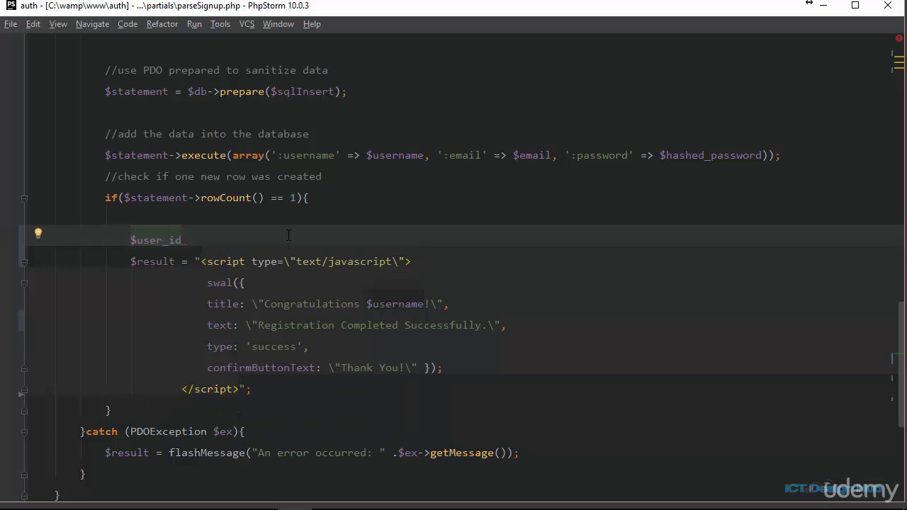
text(= $db)
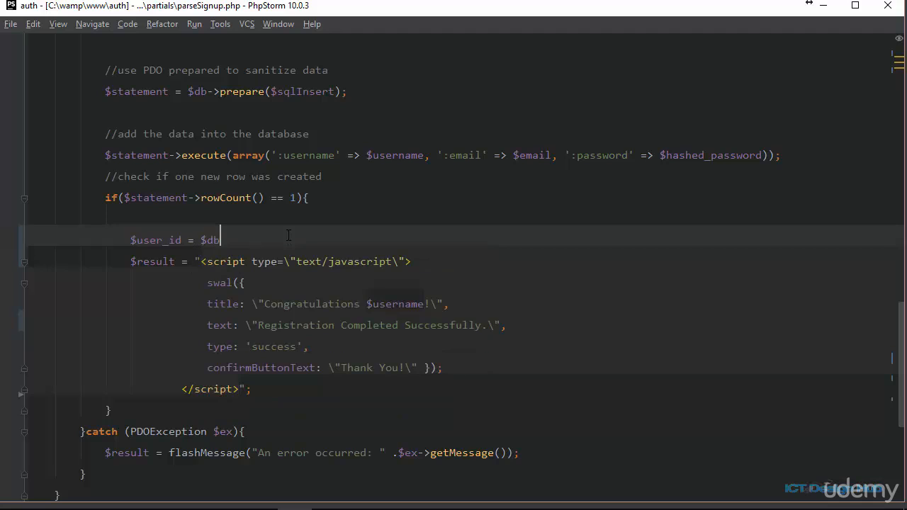
text(->lastInsertId();)
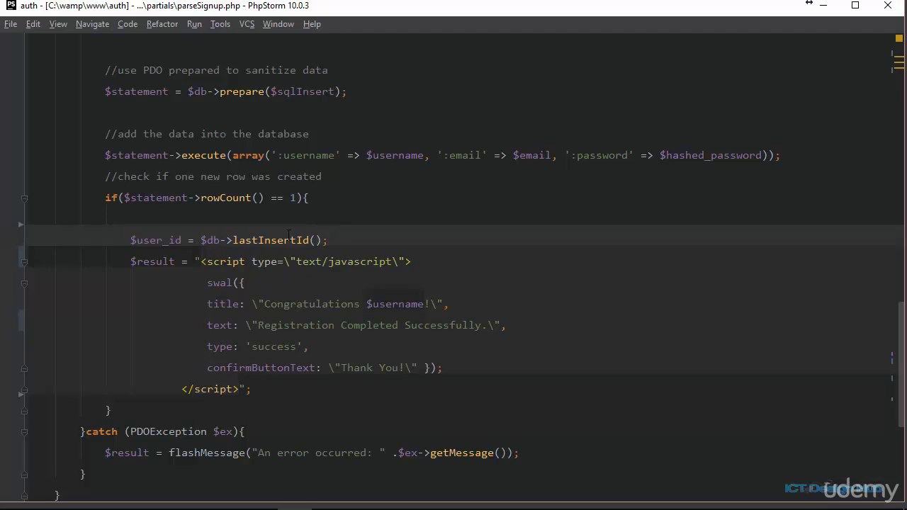
click(325, 241)
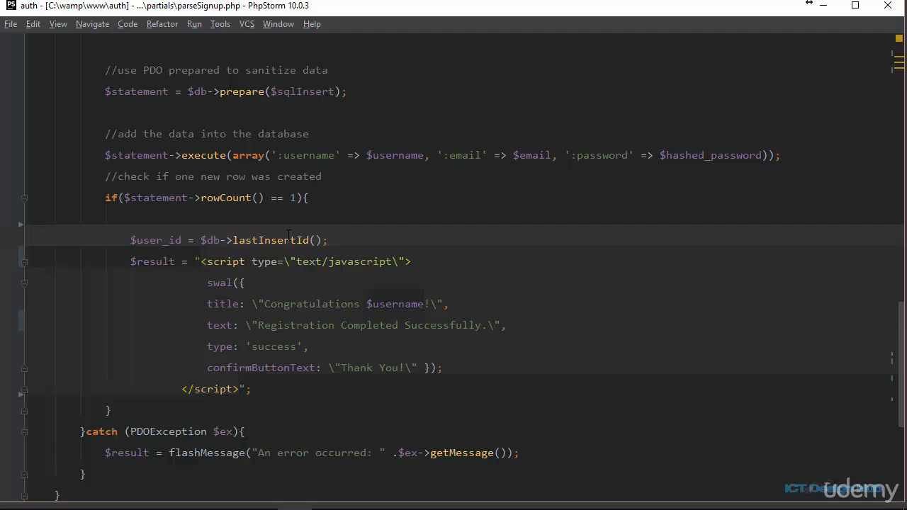
- Assign $encode_id via base64_encode on a new line and begin the prepare comment
key(Enter)
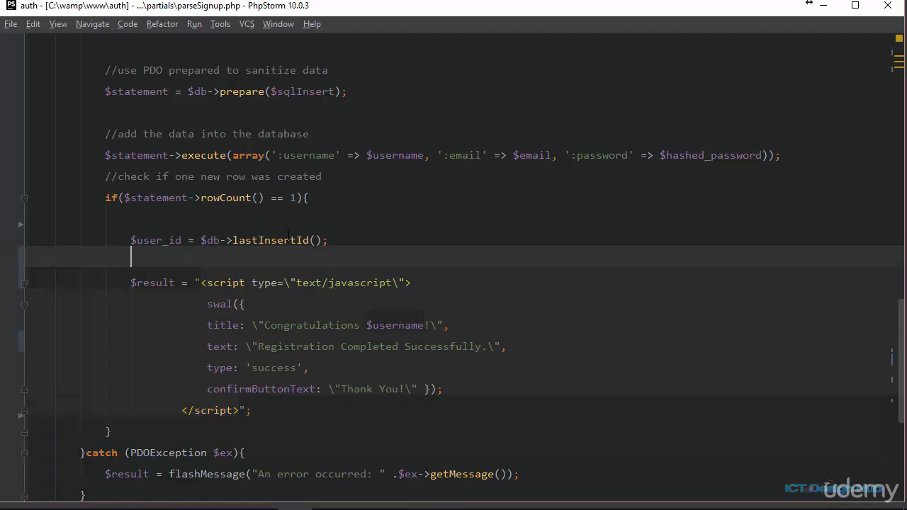
text($e)
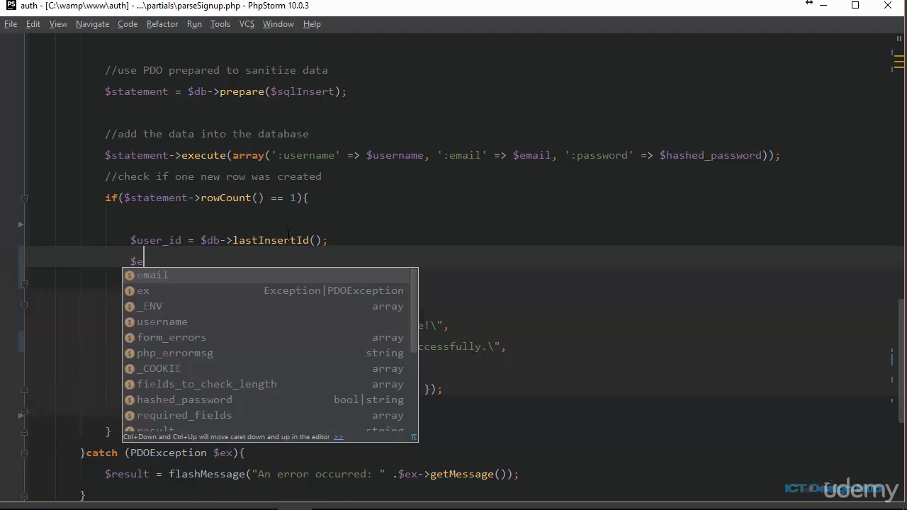
text(ndo)
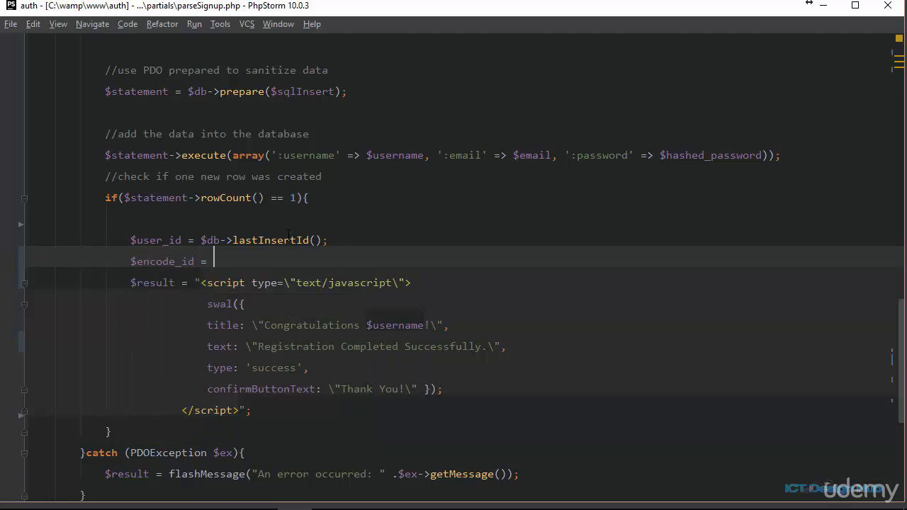
text(base64_encode()
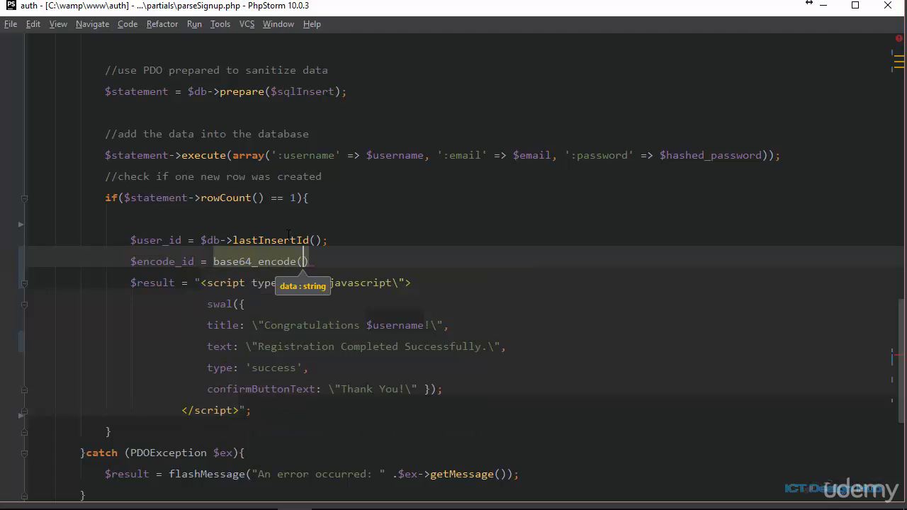
text("")
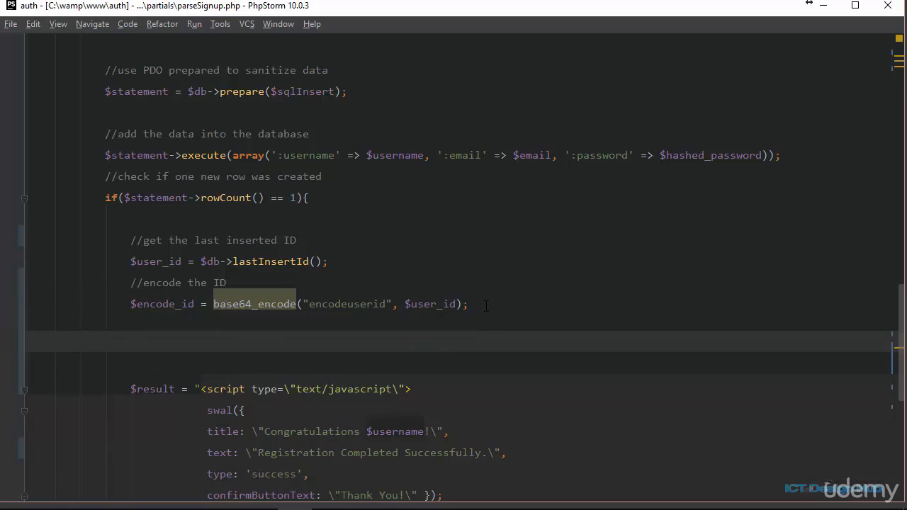
text(//)
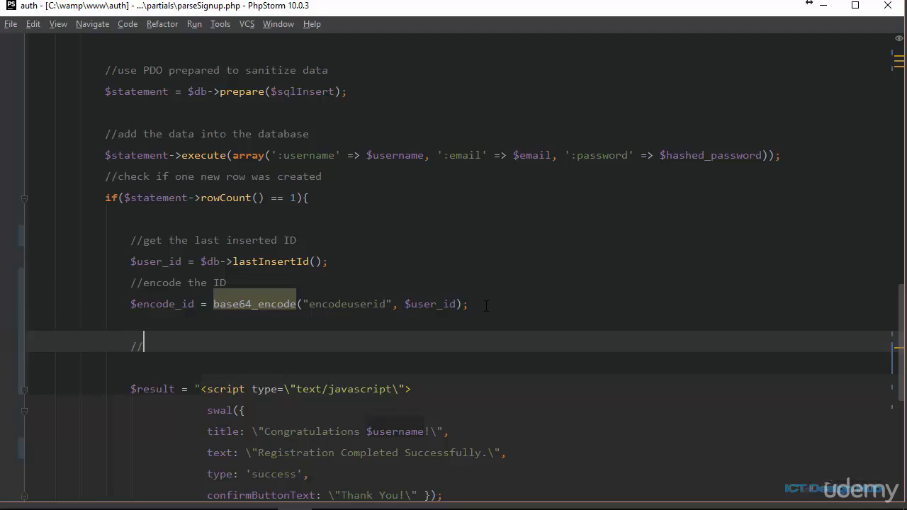
text(prepa)
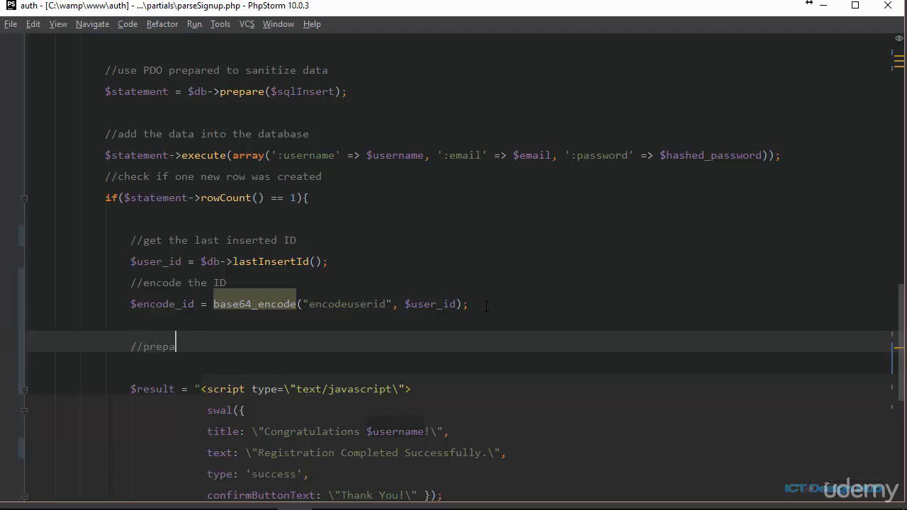
- Finish the 'prepare email body' comment and scroll up toward the $mail_body HTML block
text(re email body)
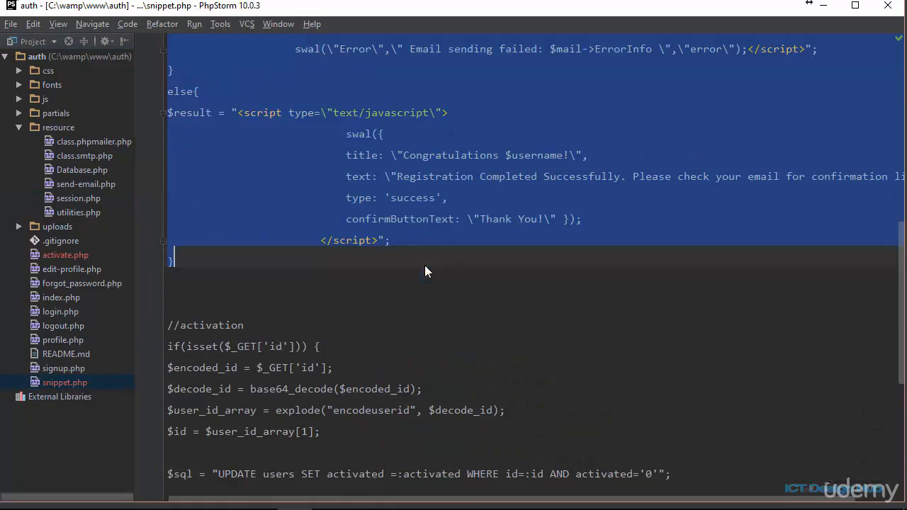
scroll(up, 3)
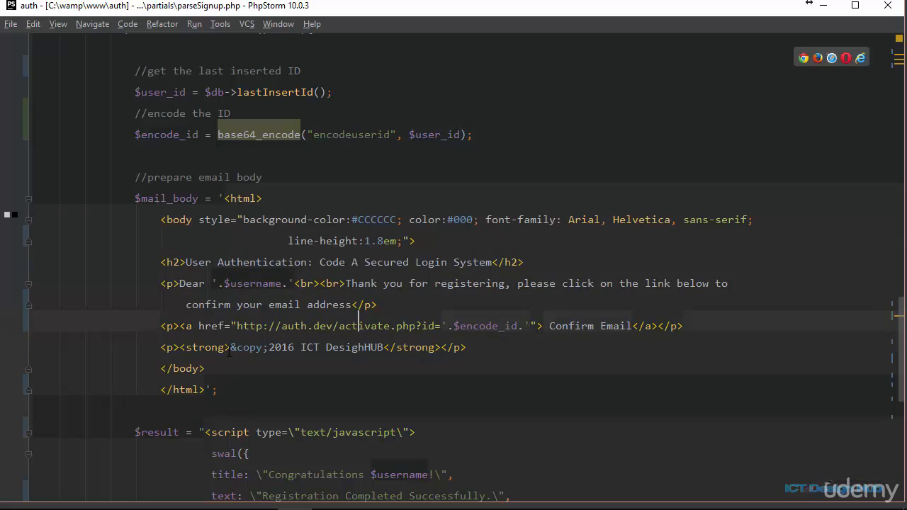
drag(219, 198, 217, 388)
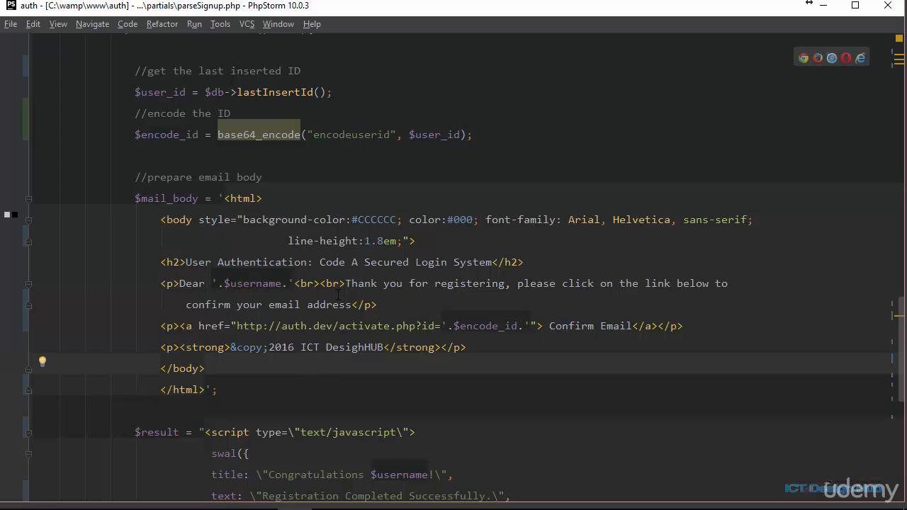
double_click(241, 198)
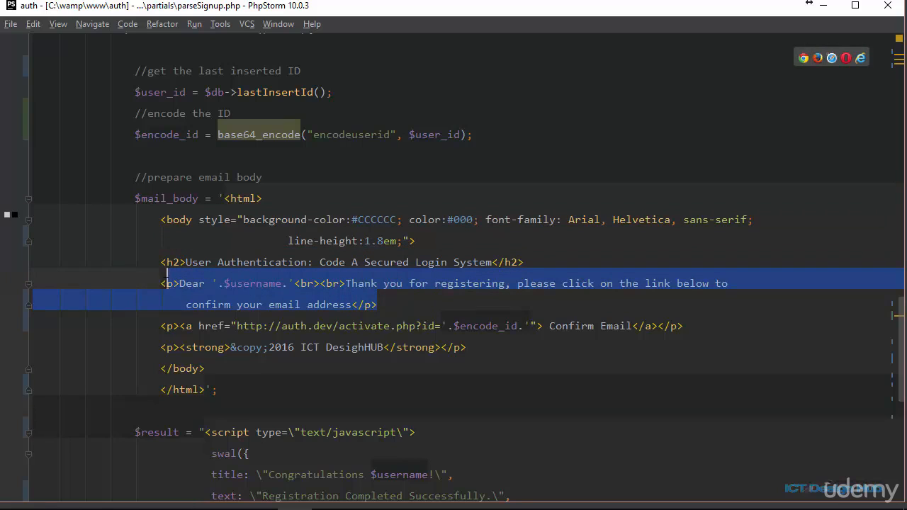
scroll(down, 3)
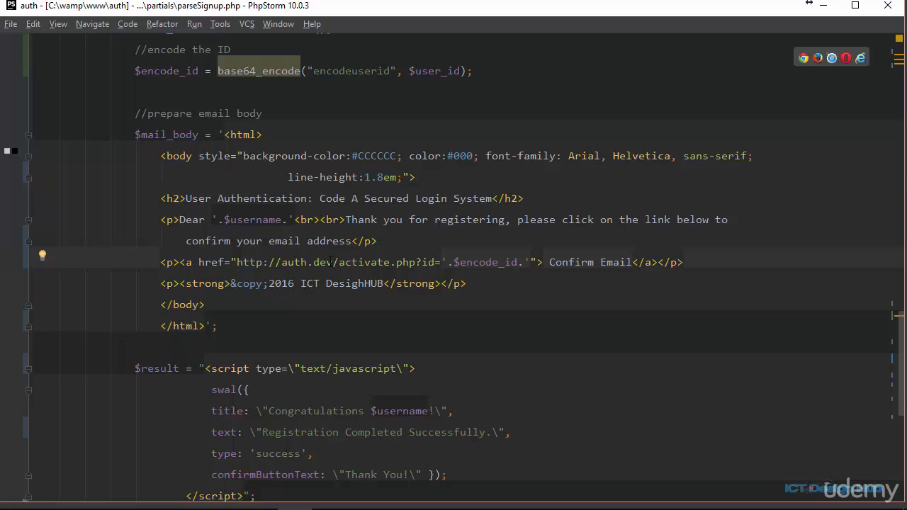
double_click(305, 262)
text(loc)
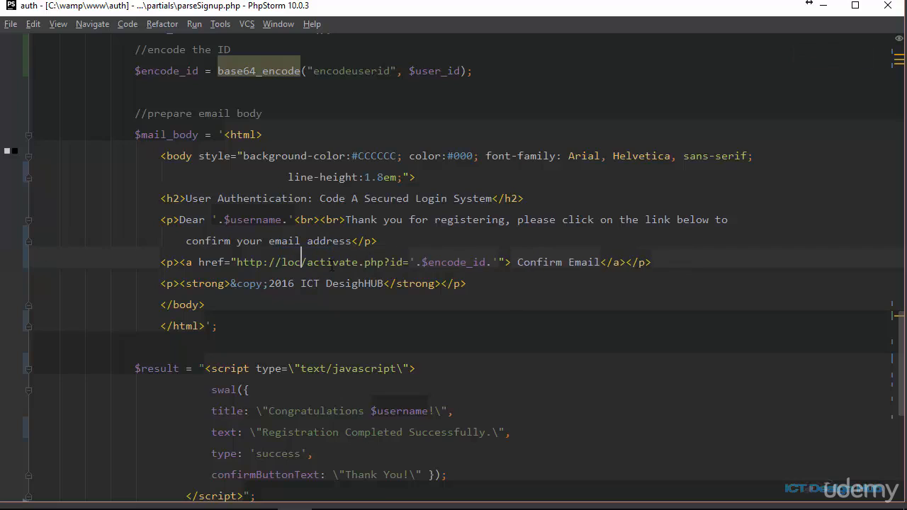
double_click(309, 262)
text(auth.dev)
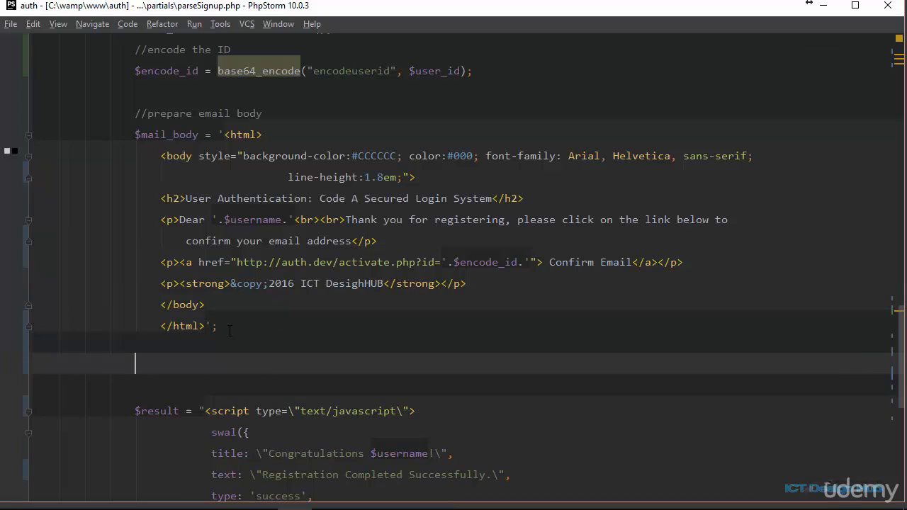
- Address the mail with $mail->addAddress($email, $username);
text($)
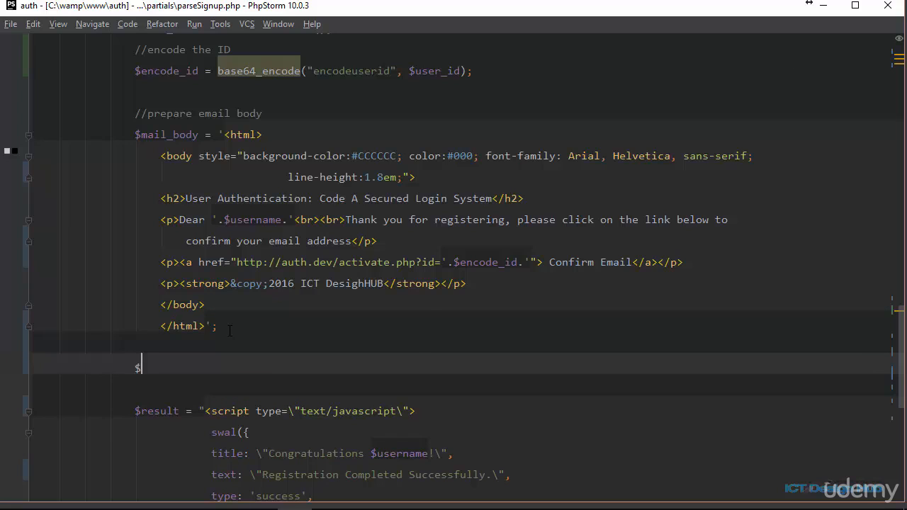
text(mail->addAddress()
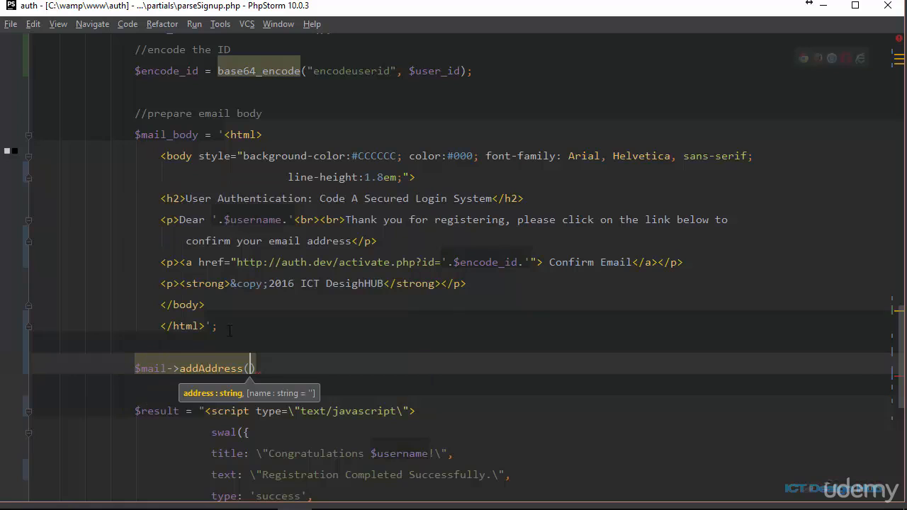
text($email,)
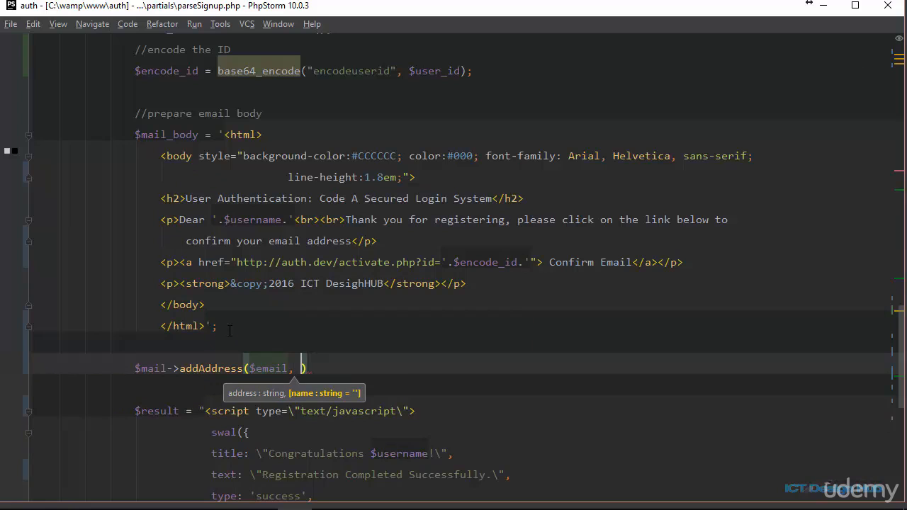
text($)
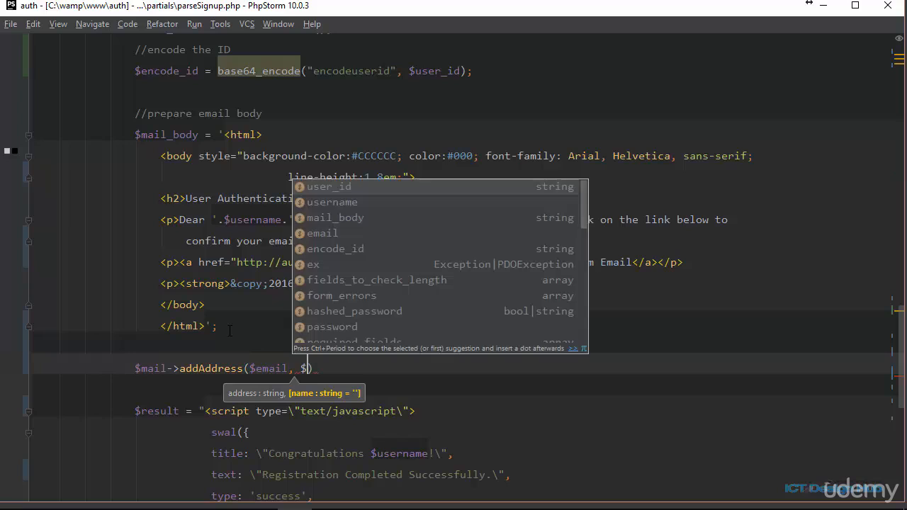
text(username)
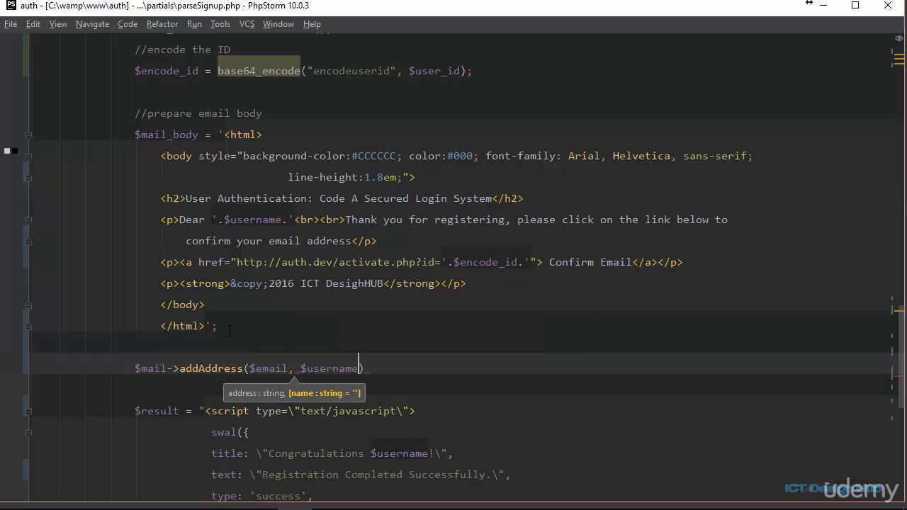
text(;)
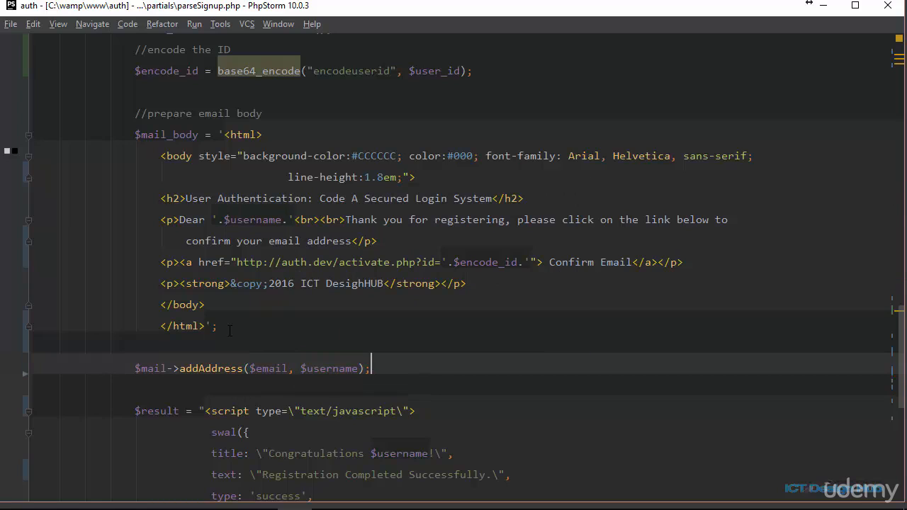
- Set $mail->Subject = "Message from ICT DesignHUB" and $mail->Body = $mail_body
text($)
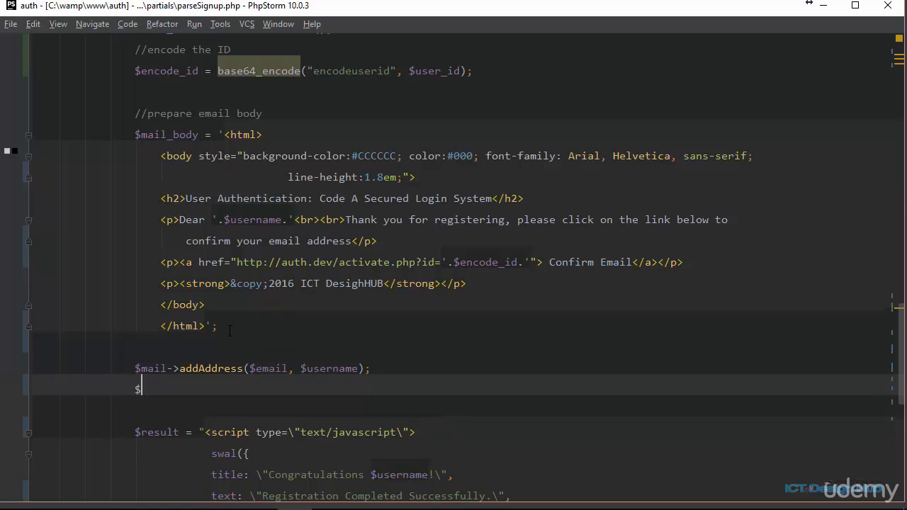
text(mail->)
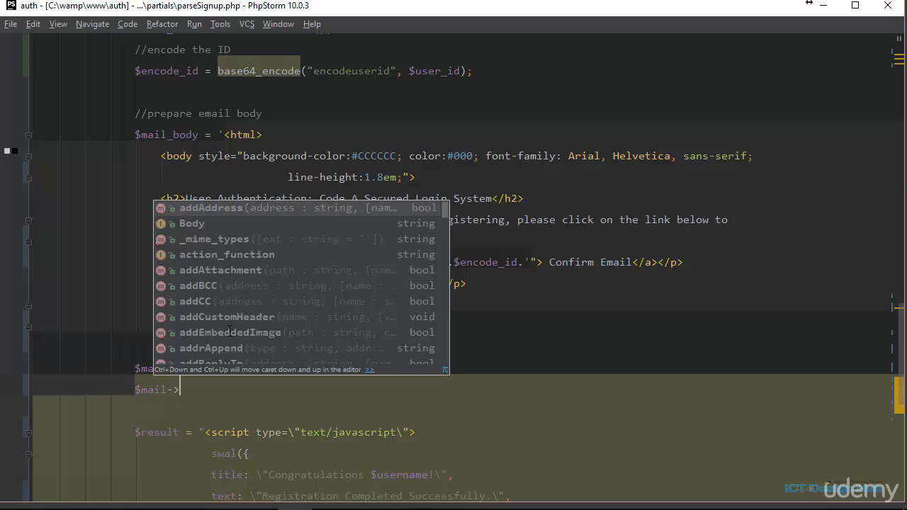
text(Subject =)
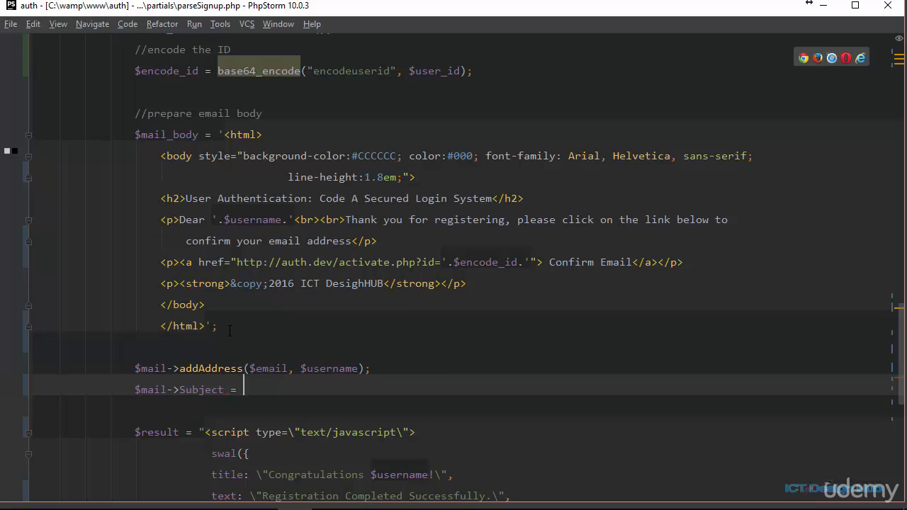
text("Message from ICT DesignHUB")
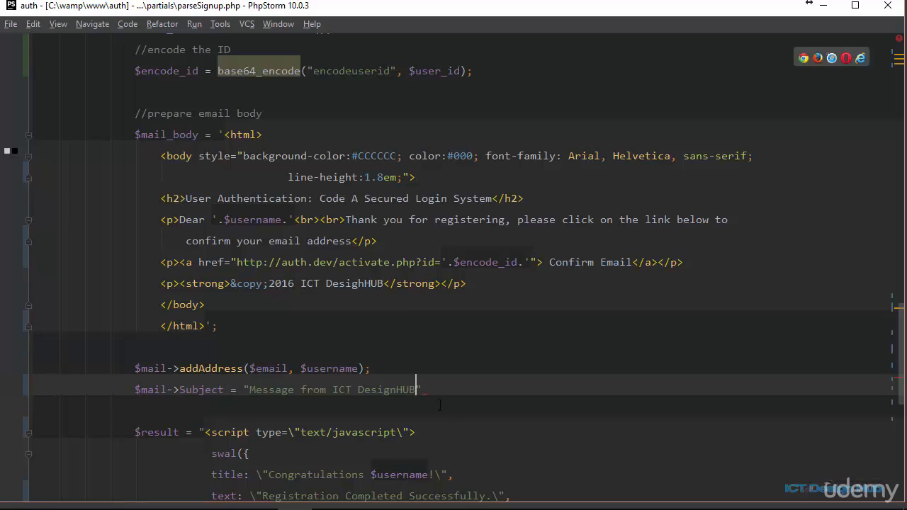
scroll(down, 3)
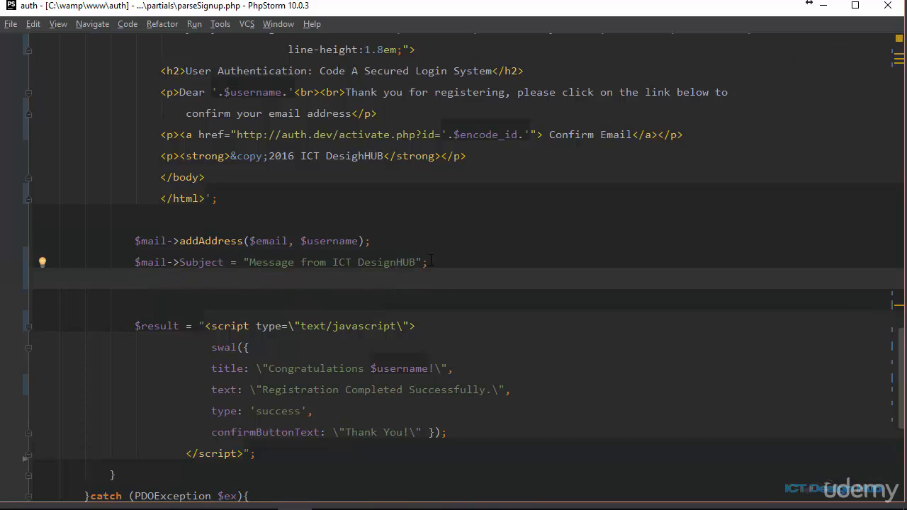
text($)
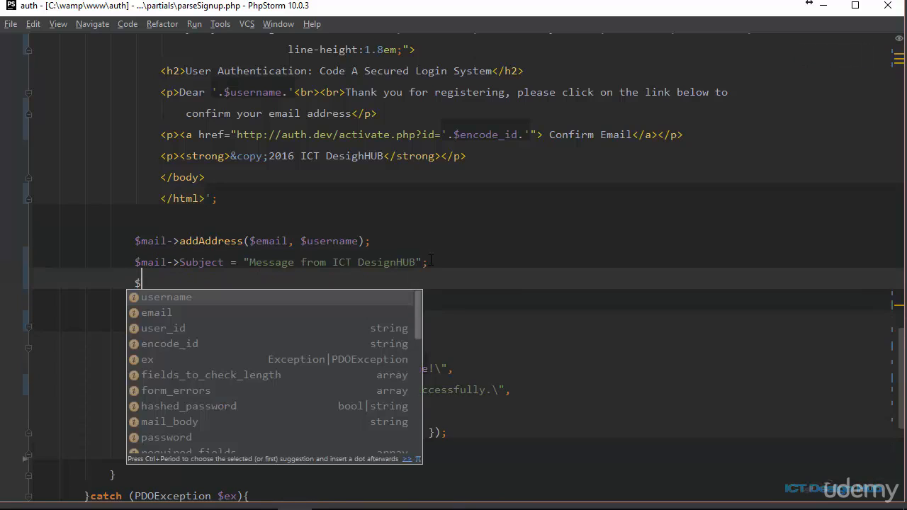
text(mail->)
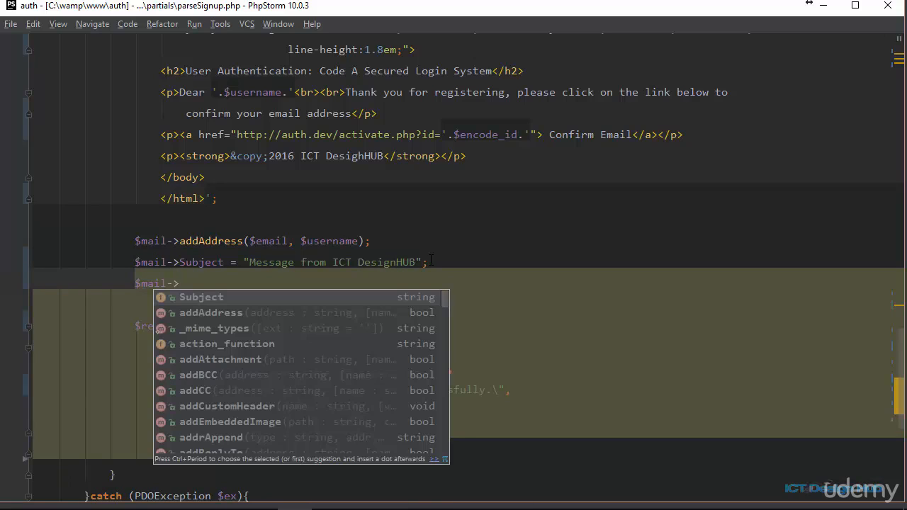
text(Body =)
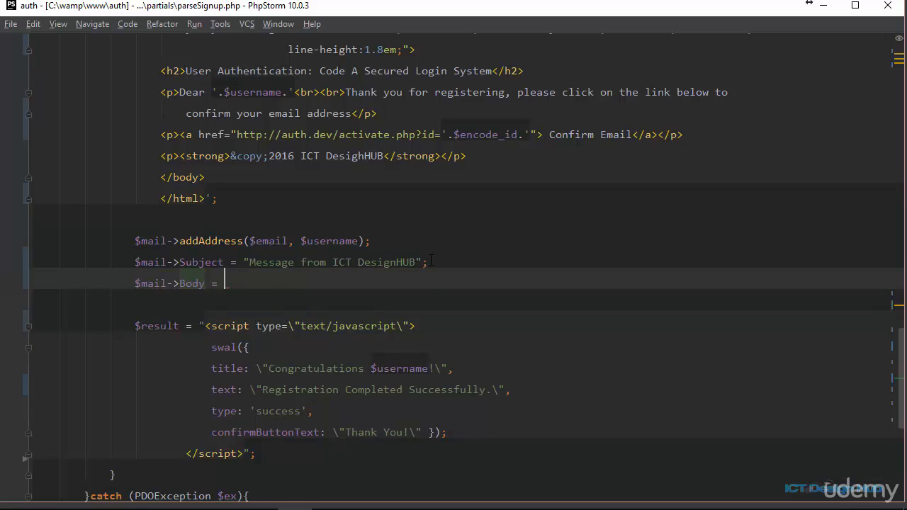
text($mail_body;)
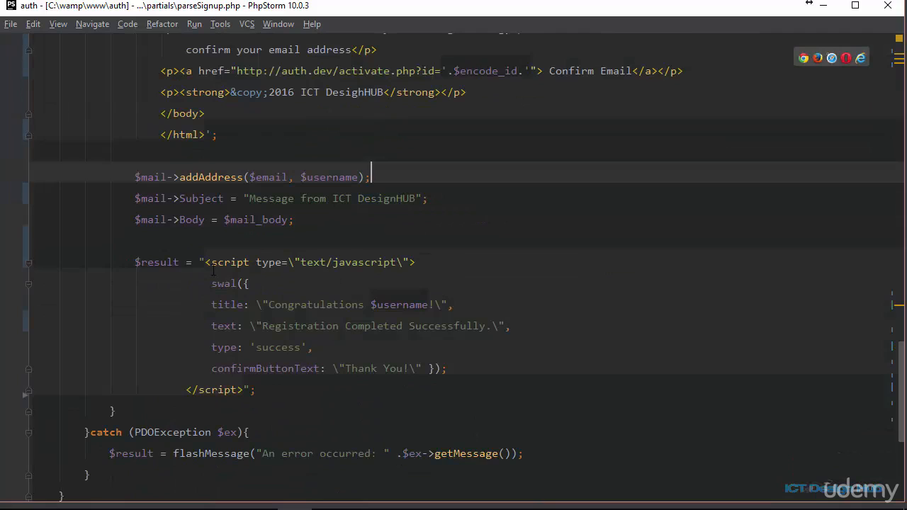
- Wrap the result in if(!$mail->Send()) error/success alerts and select the leftover duplicate success code
key(enter)
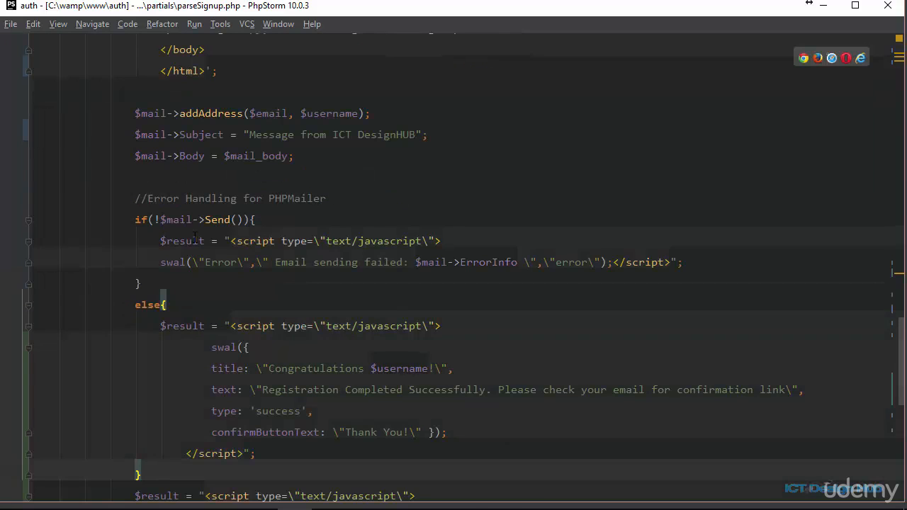
scroll(down, 3)
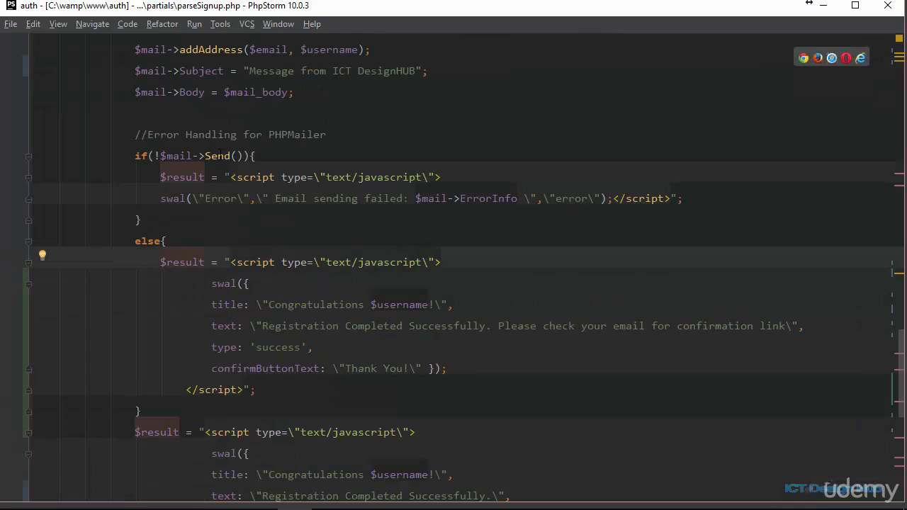
double_click(182, 154)
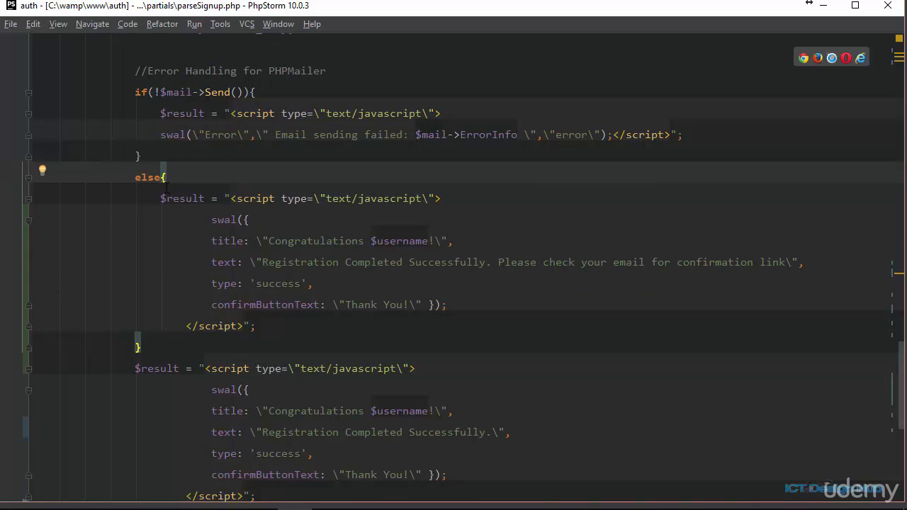
drag(161, 199, 255, 325)
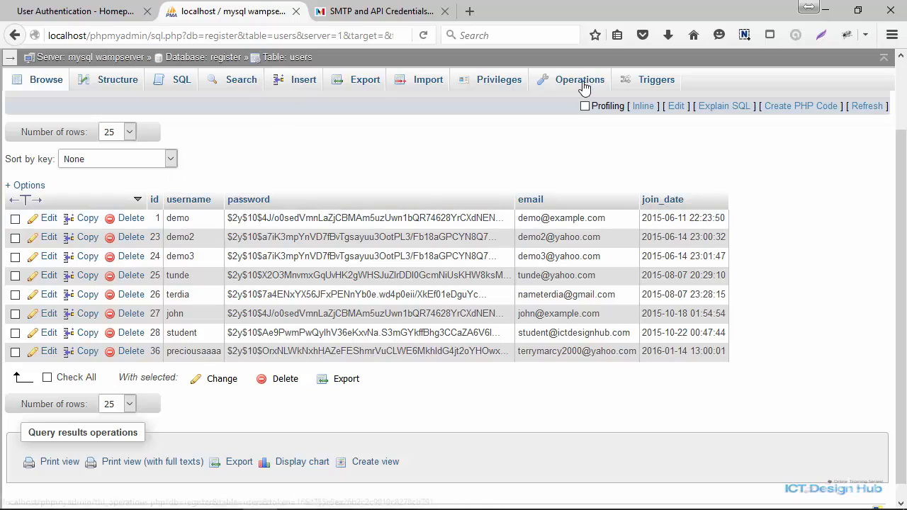
- Empty all rows from the users table via Operations and confirm
click(580, 79)
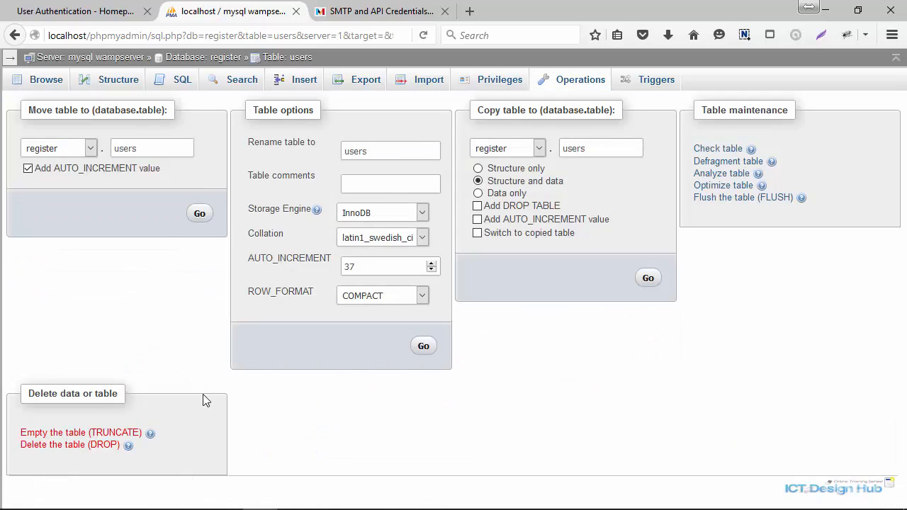
click(81, 433)
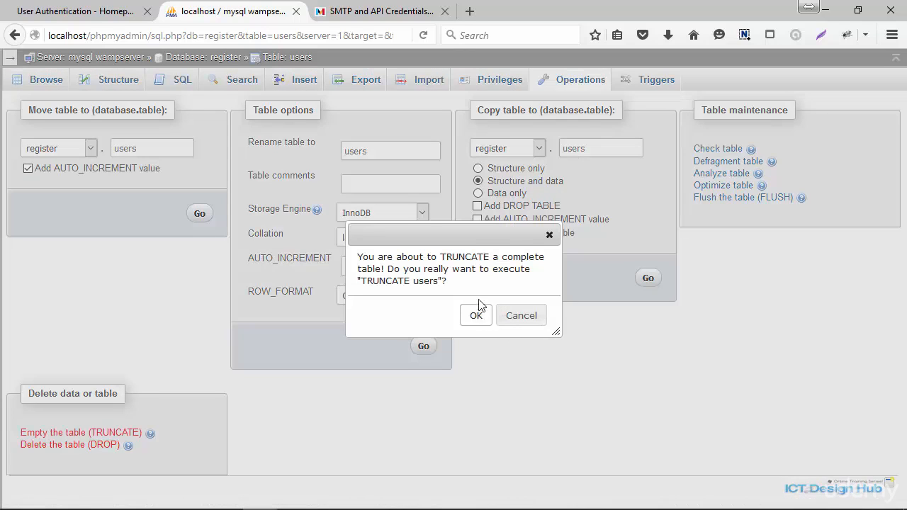
click(476, 315)
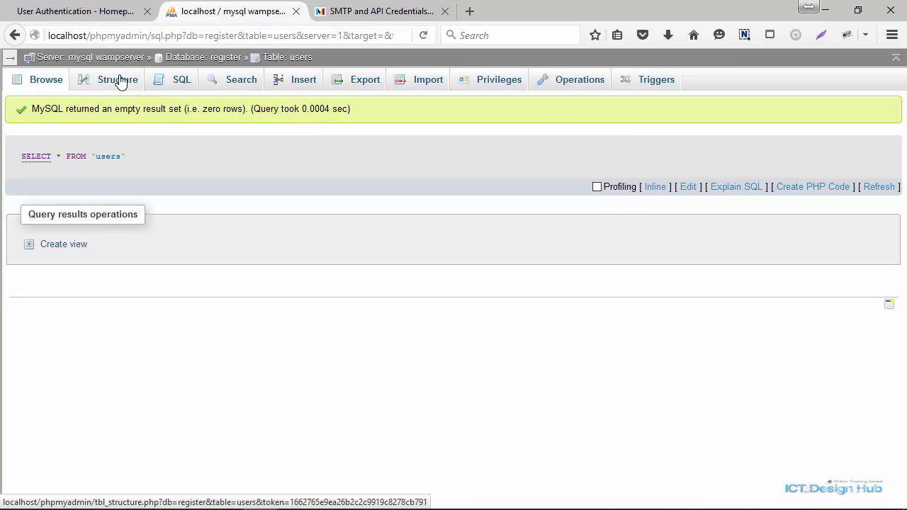
- From the Structure view, start adding 3 new columns after the email column
click(118, 80)
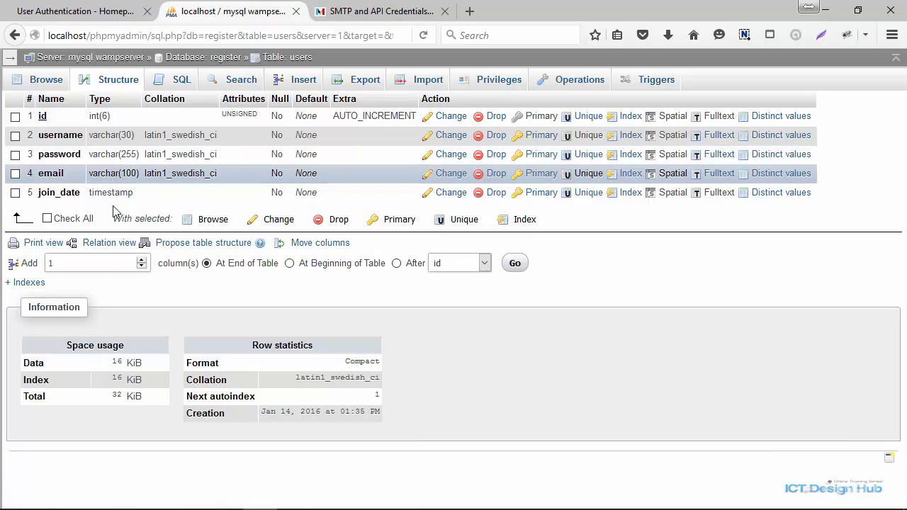
click(483, 262)
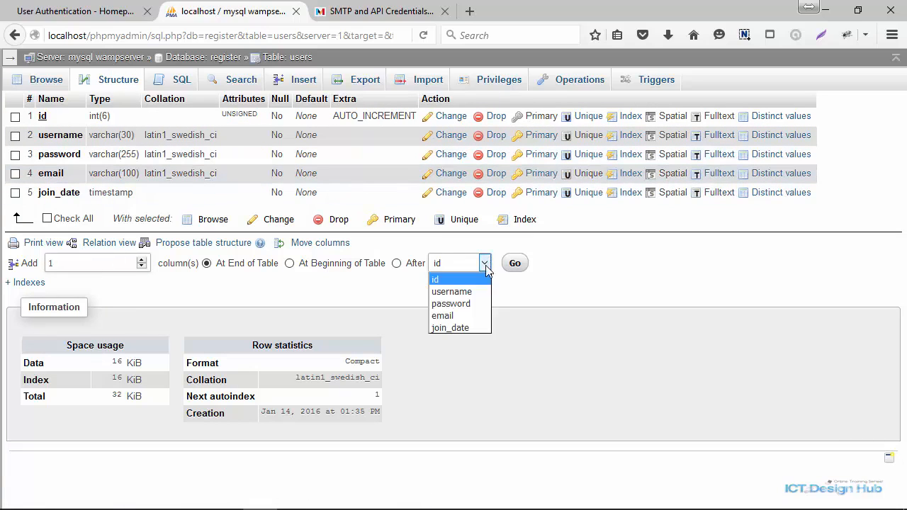
click(442, 315)
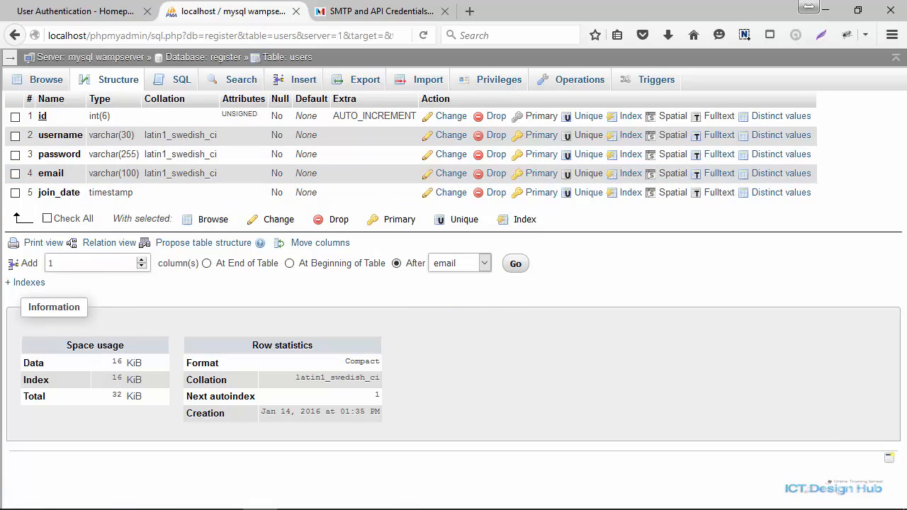
text(3)
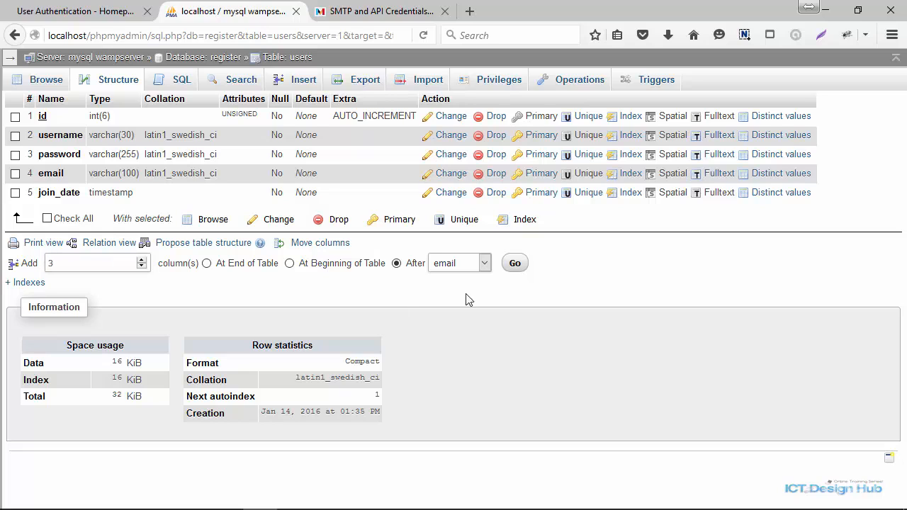
click(515, 263)
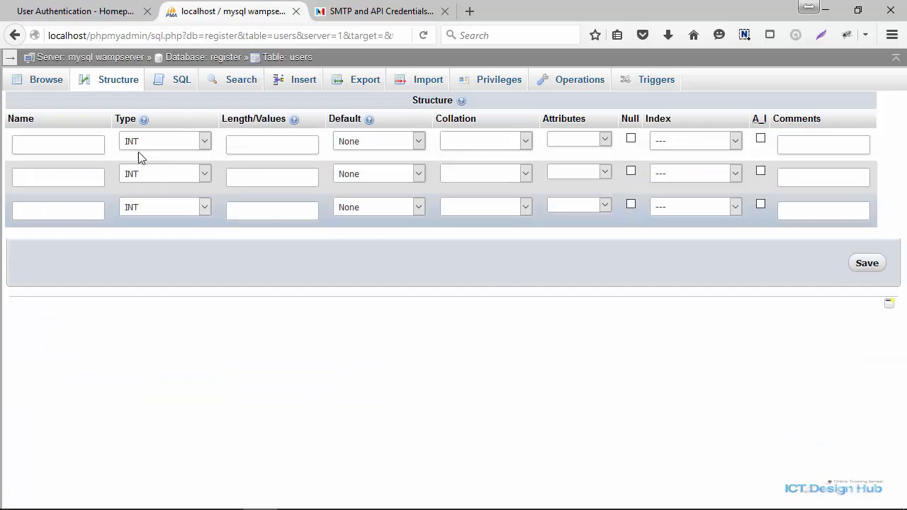
- Define the activated column as ENUM with default value 0
click(56, 144)
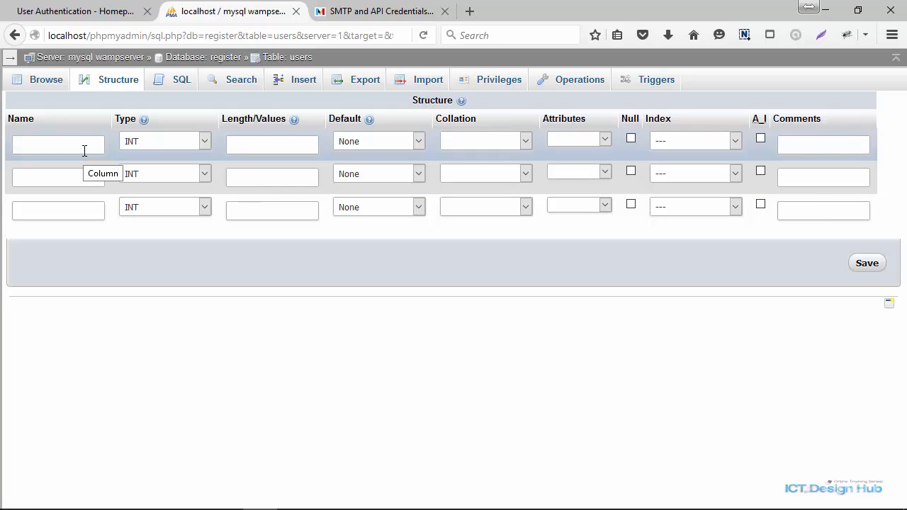
text(activated)
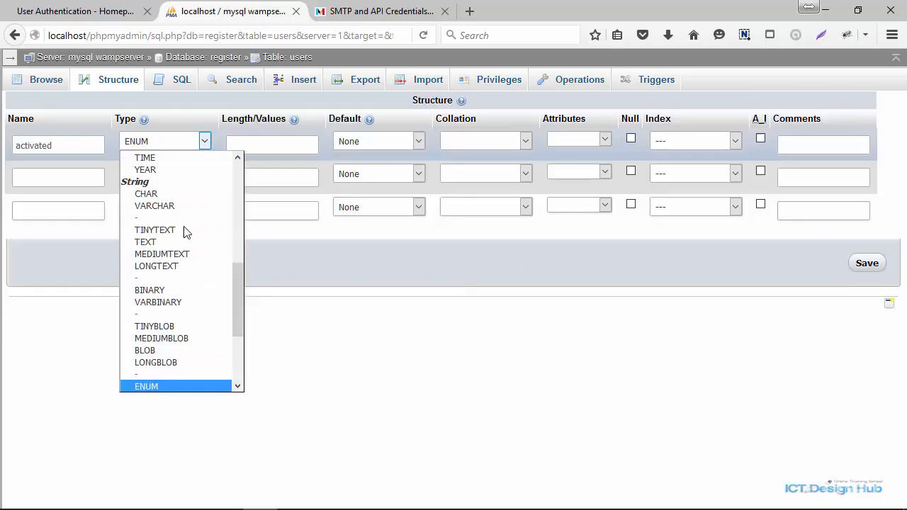
click(146, 385)
text('0','1')
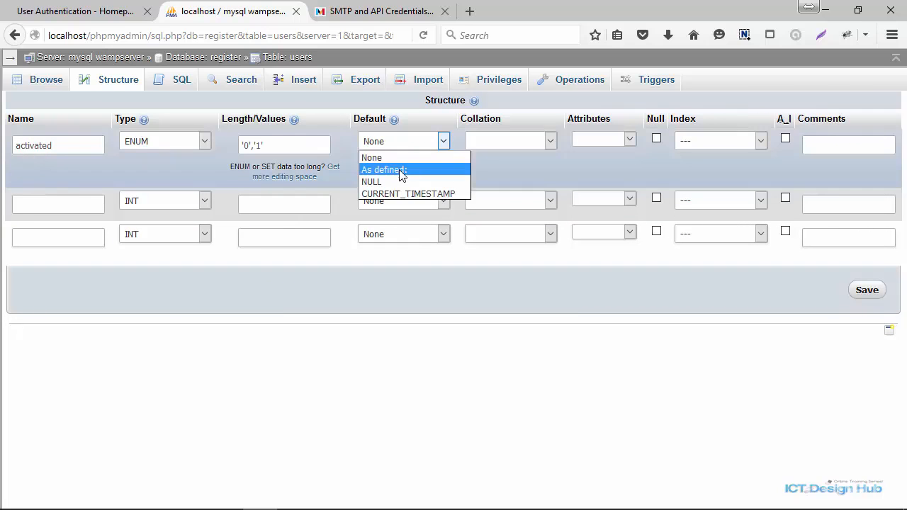
click(383, 170)
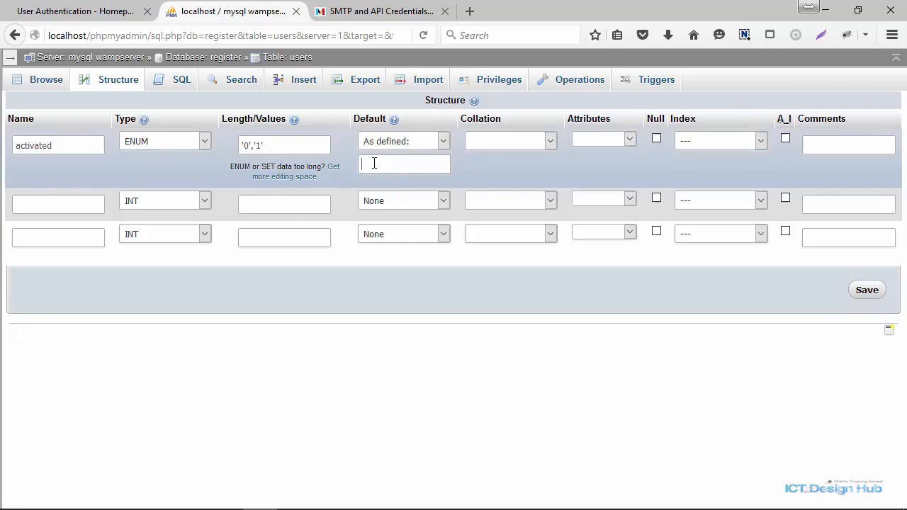
text(0)
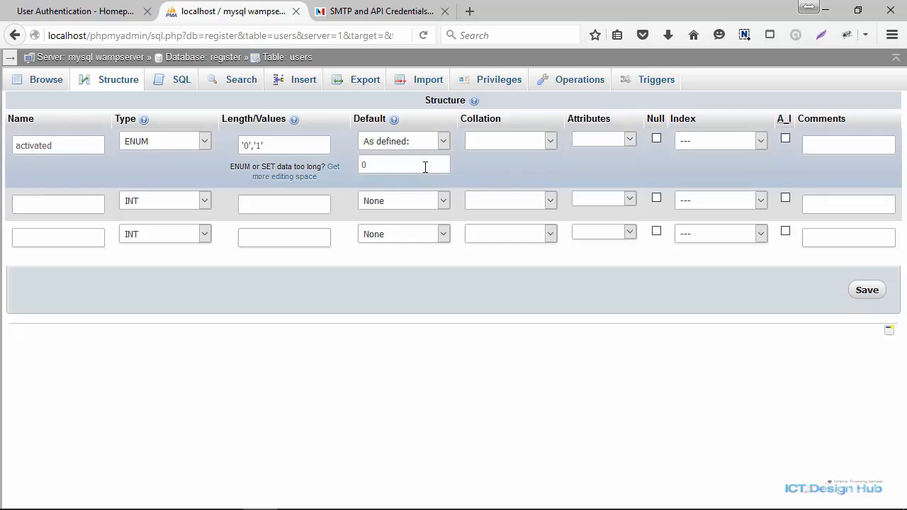
mouse_move(275, 136)
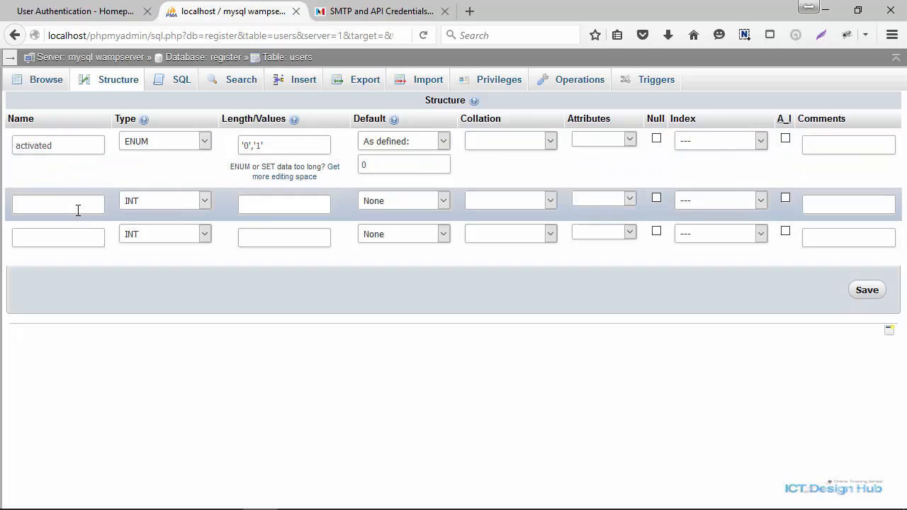
mouse_move(60, 209)
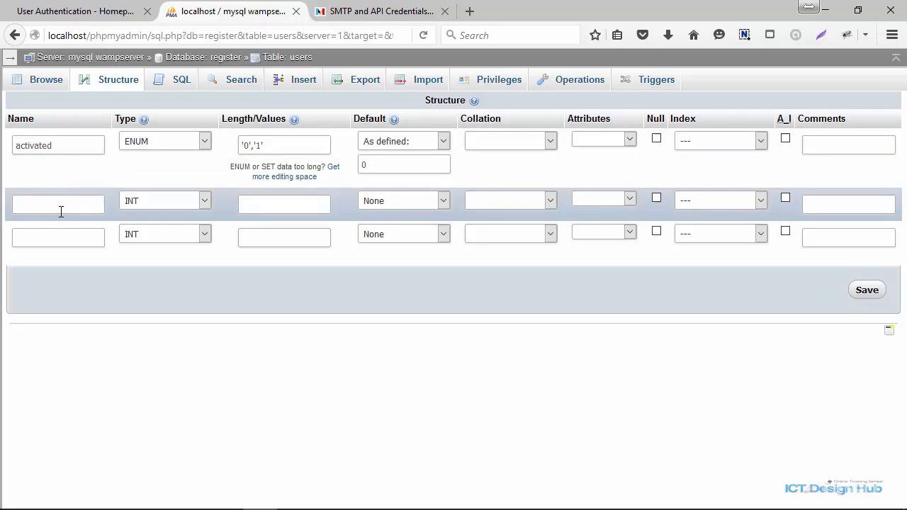
- Define avatar and reset_link as VARCHAR 255 columns and save all three to the users table
text(a)
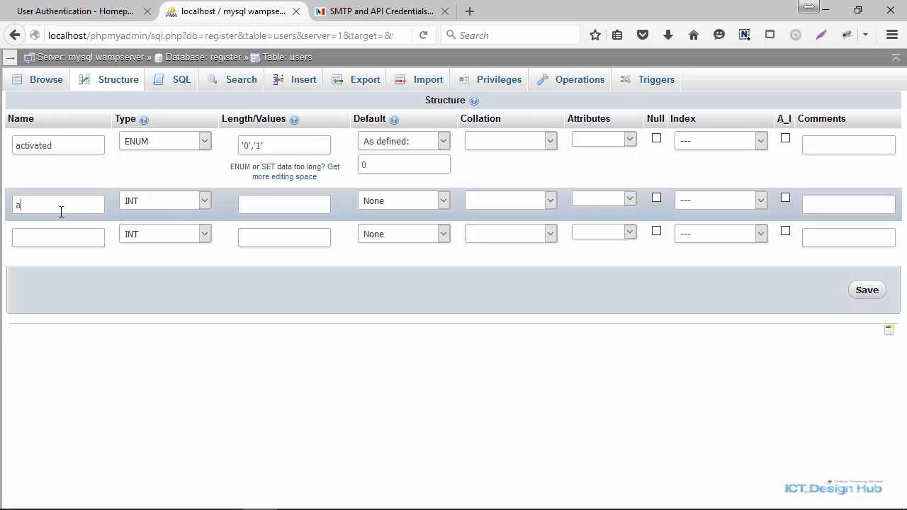
text(vat)
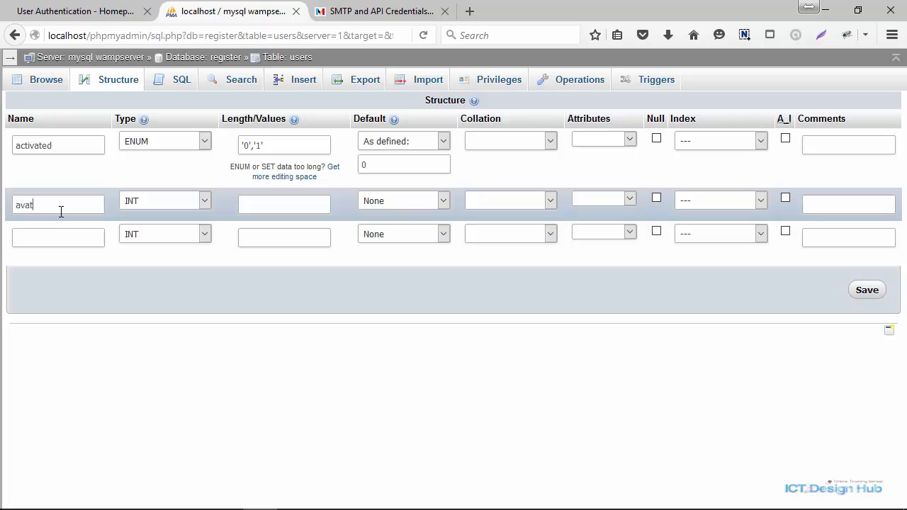
key(Backspace)
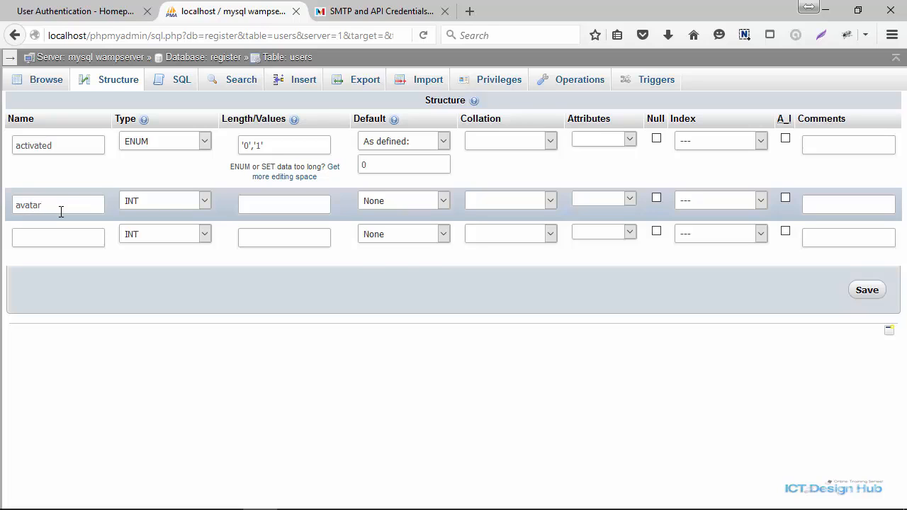
click(165, 201)
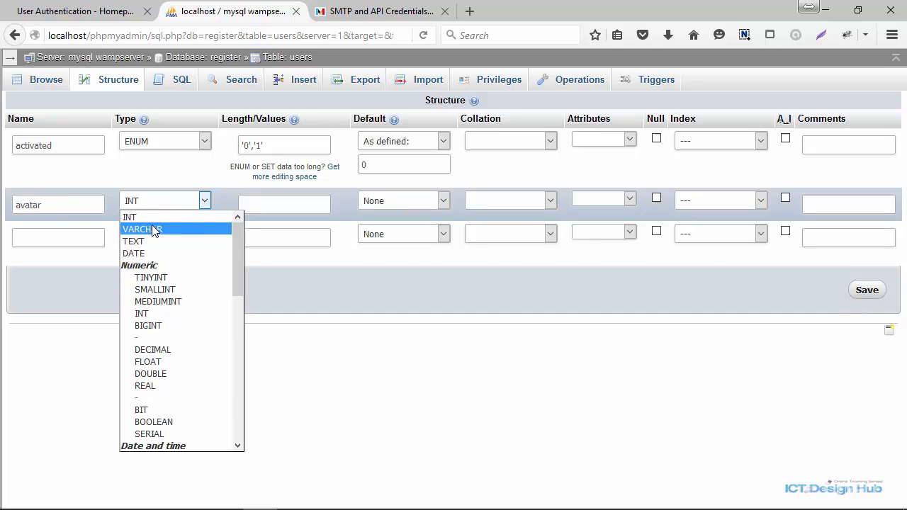
click(142, 229)
text(255)
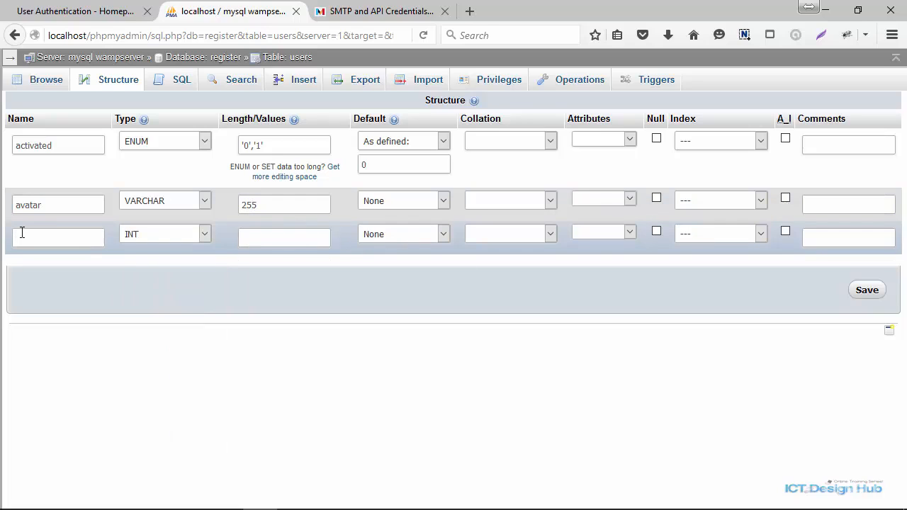
text(reset)
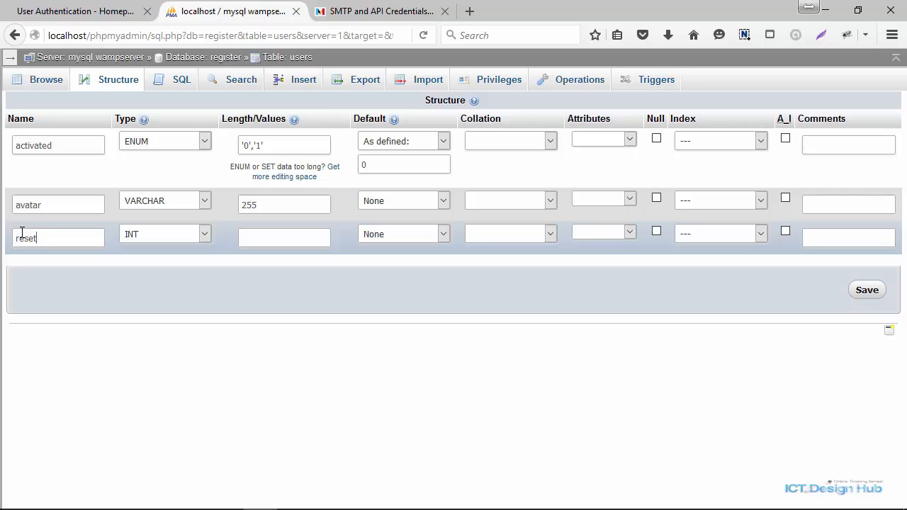
text(_link)
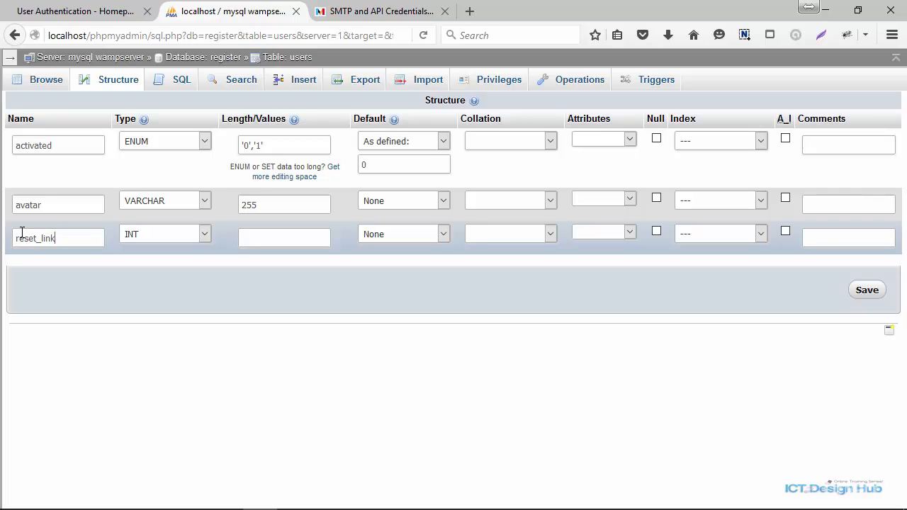
click(165, 233)
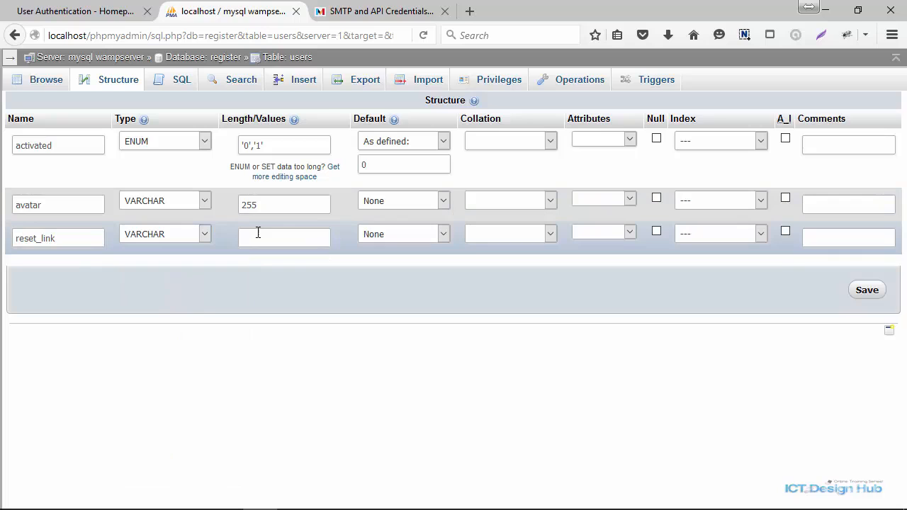
text(2555)
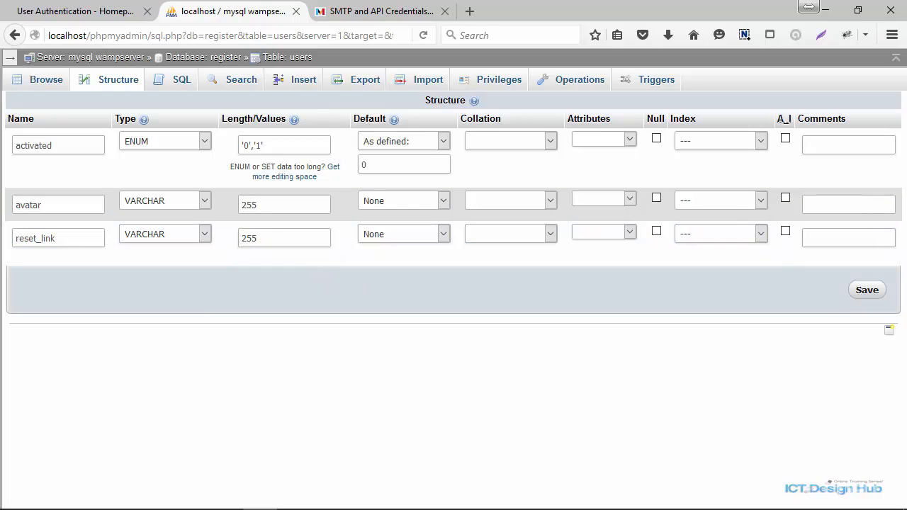
click(867, 289)
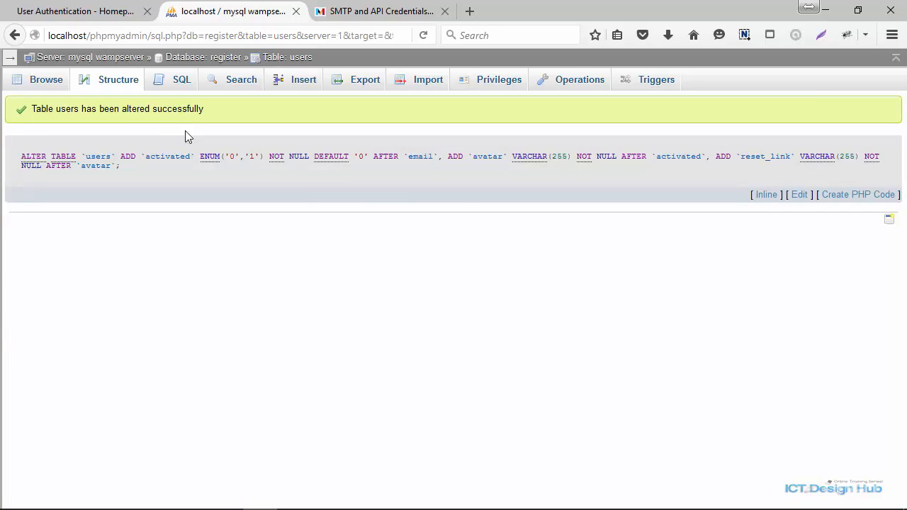
- On auth.dev sign up user demo with a saved email and dismiss the success message
click(118, 79)
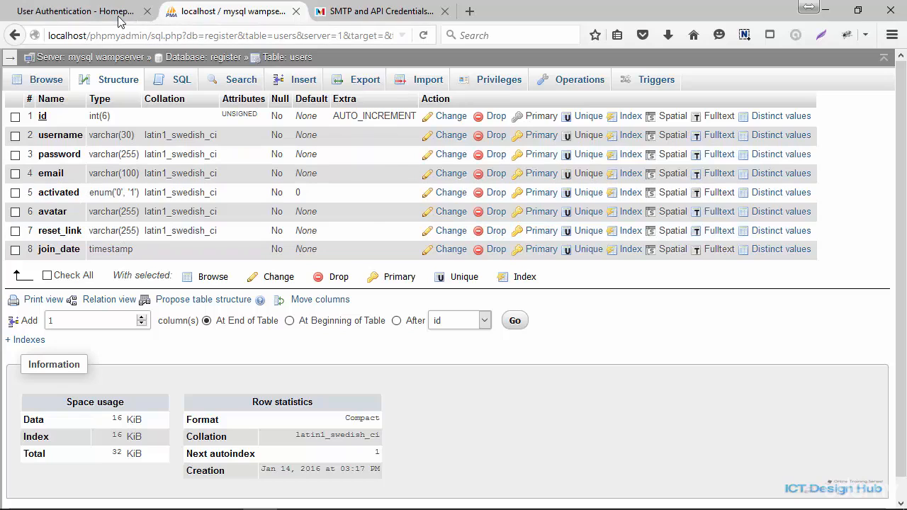
click(78, 11)
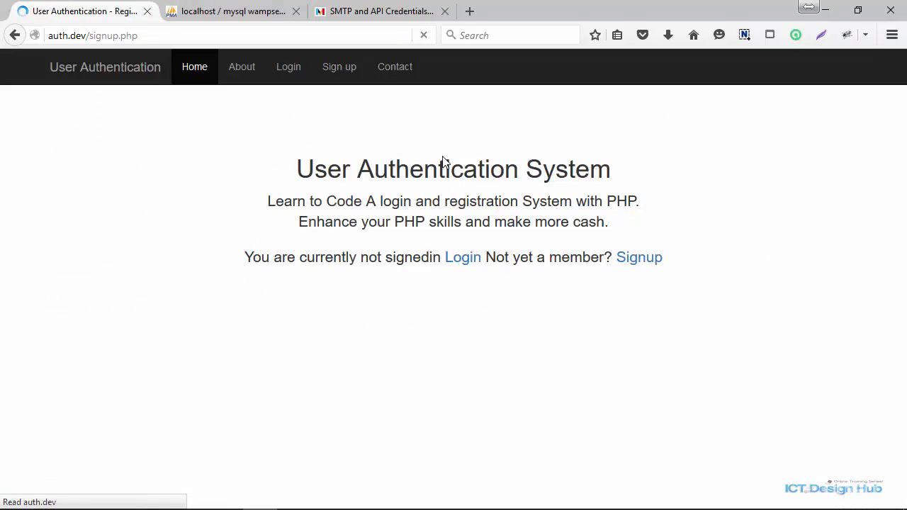
click(339, 67)
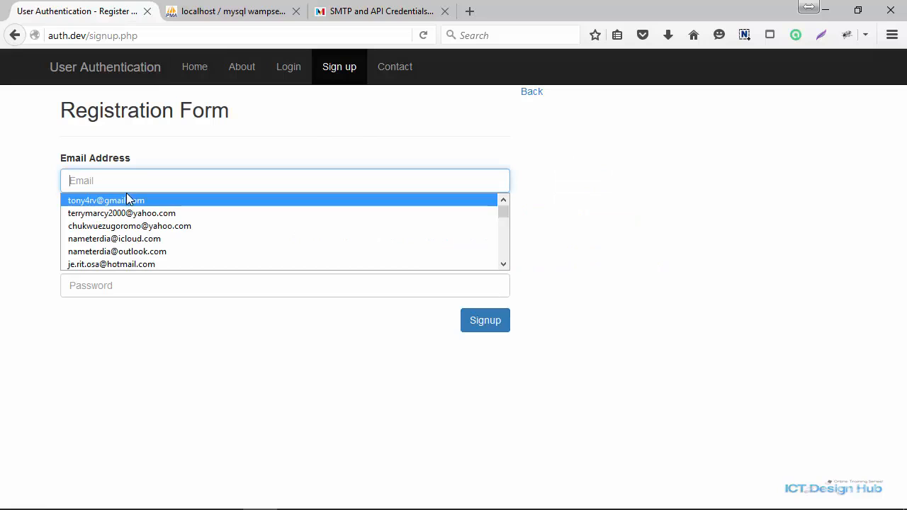
mouse_move(139, 238)
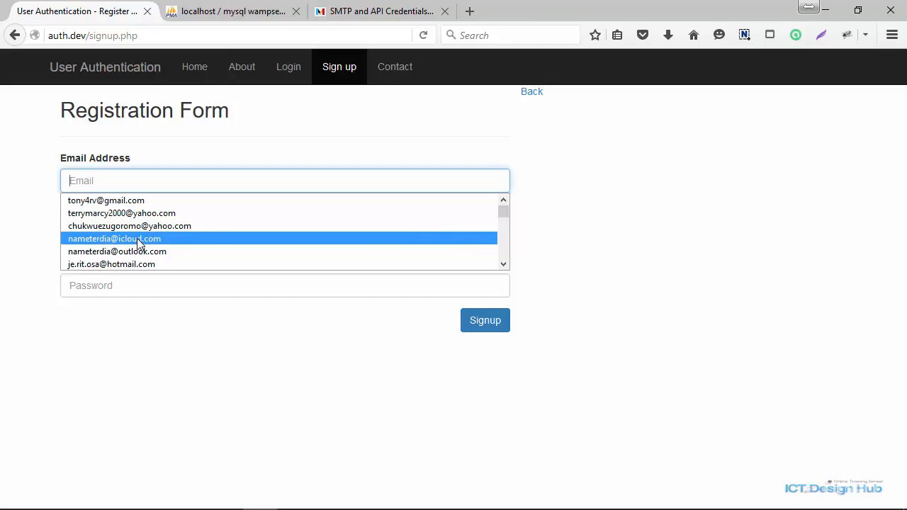
click(113, 238)
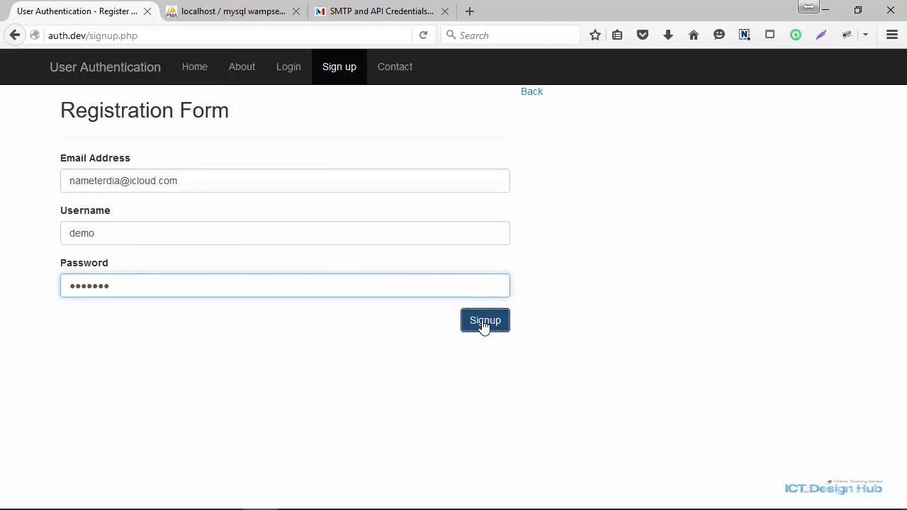
click(485, 320)
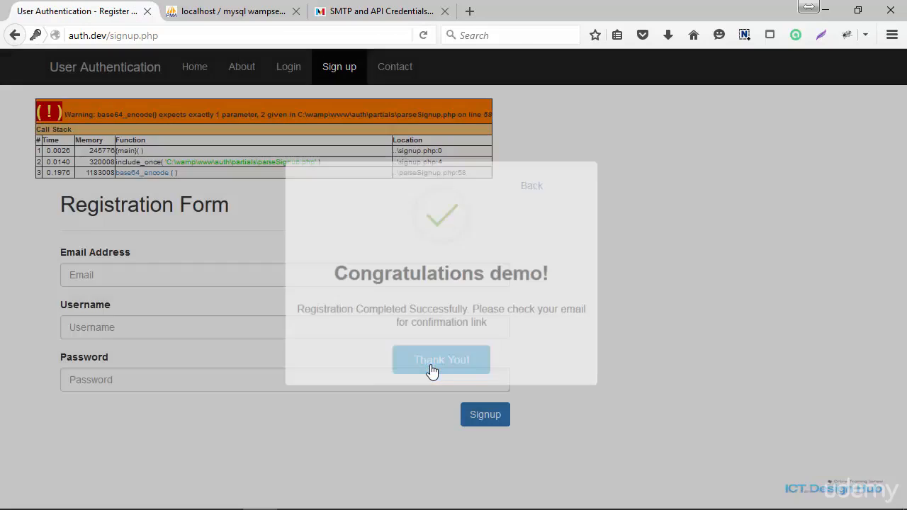
click(441, 360)
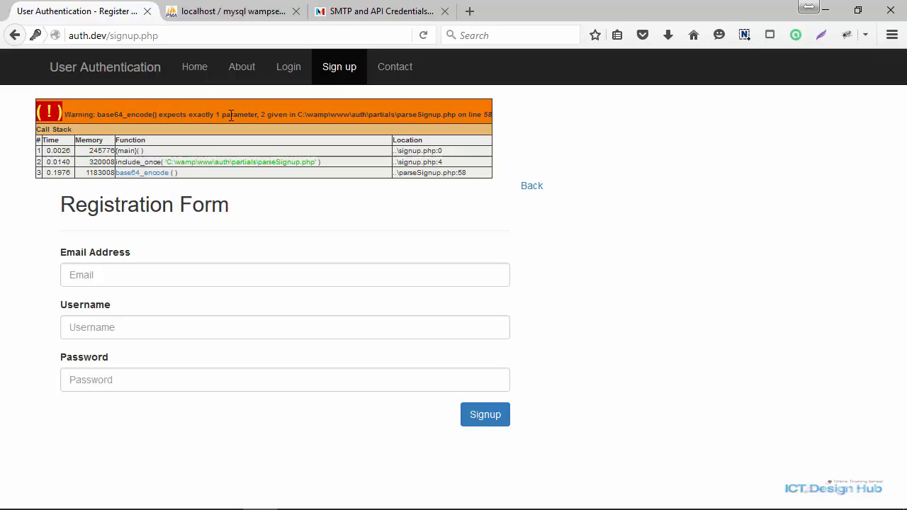
mouse_move(348, 188)
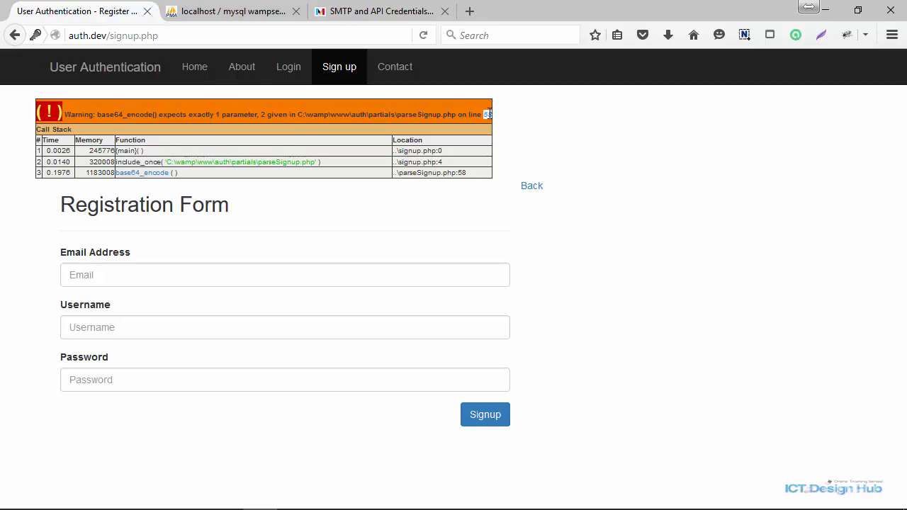
mouse_move(323, 325)
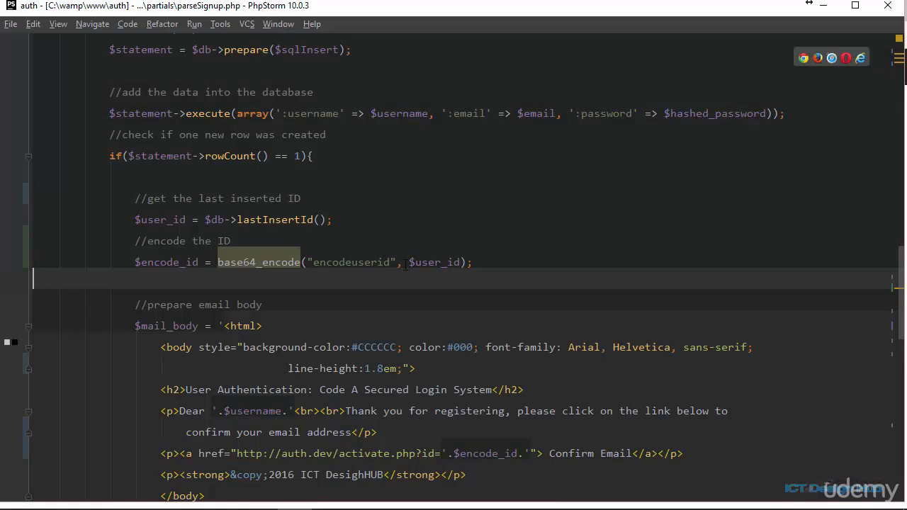
- Replace the encode call's arguments so it reads base64_encode($user_id)
double_click(434, 262)
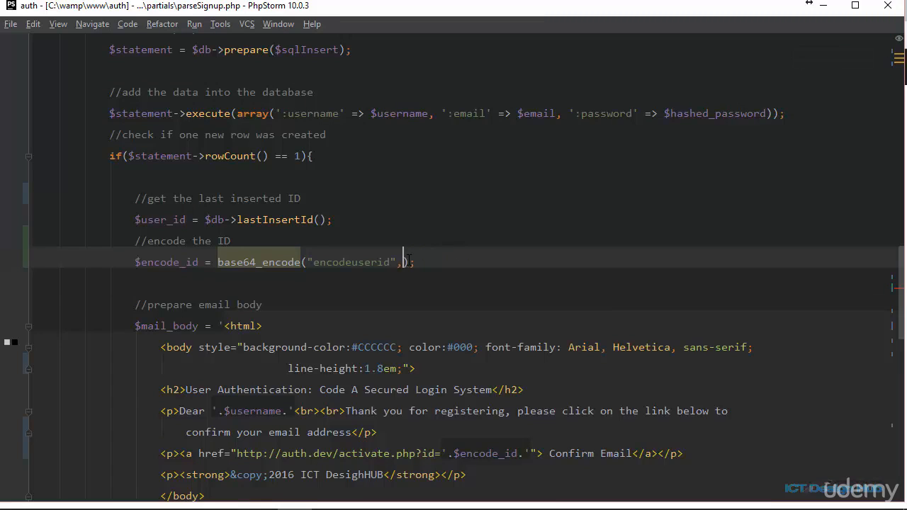
text($user_id)
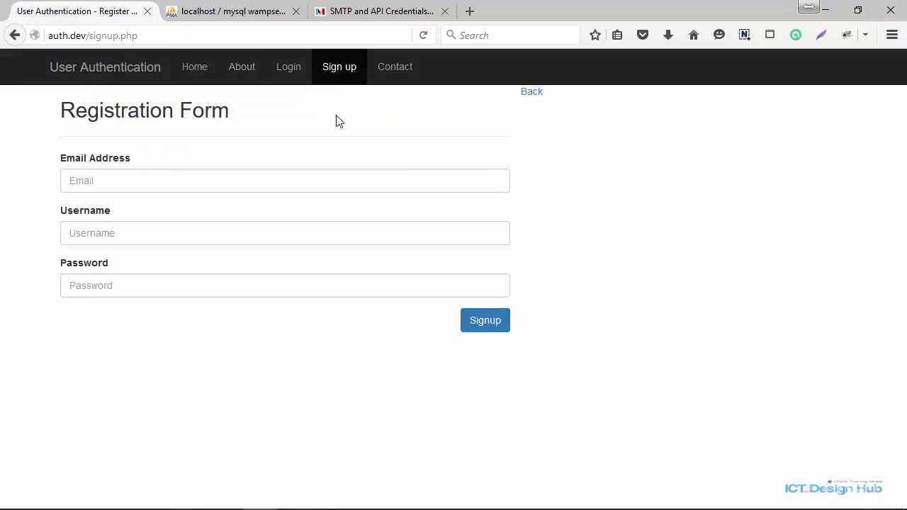
- Browse the users table rows in phpMyAdmin showing the demo user with activated 0
click(230, 11)
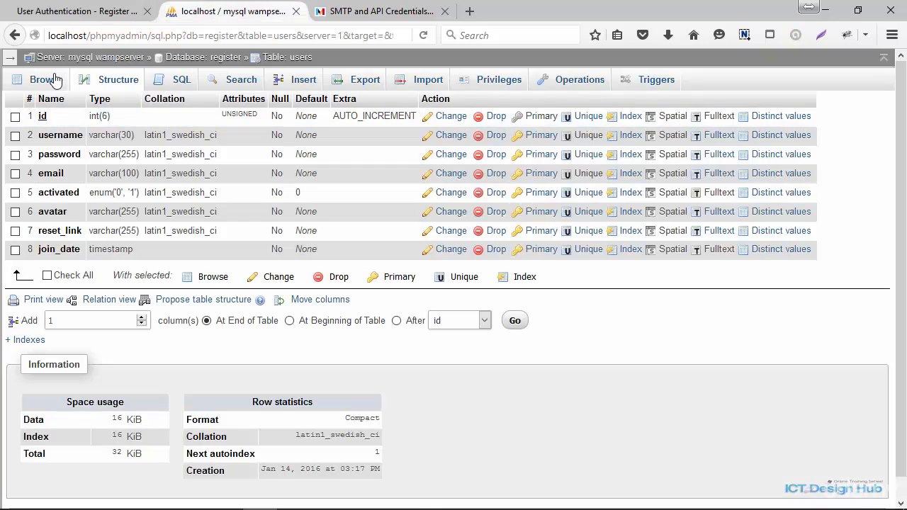
click(37, 79)
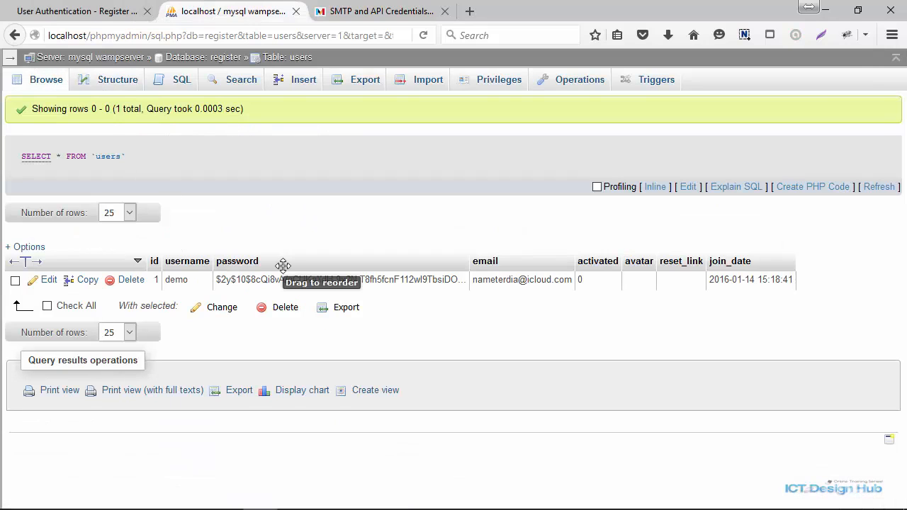
mouse_move(575, 304)
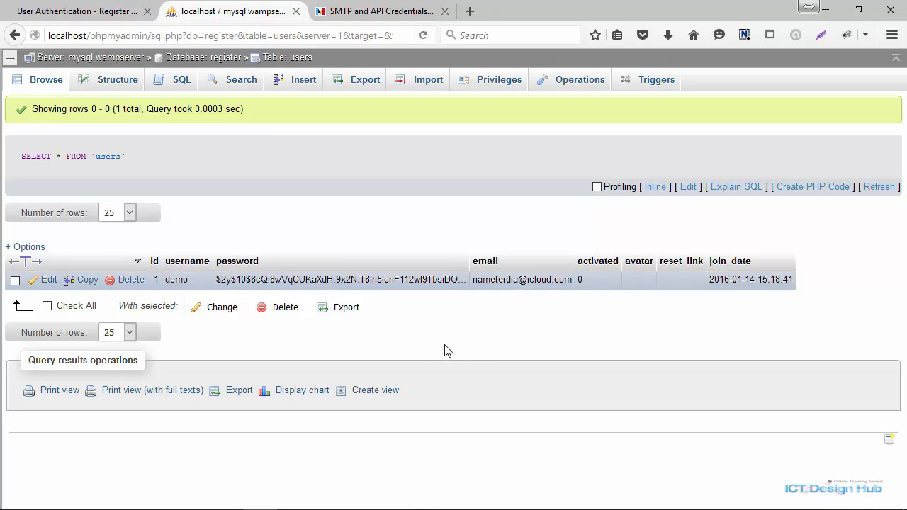
- View Mandrill's Outbound activity listing the delivered 'Message from ICT DesignHUB' email
click(382, 11)
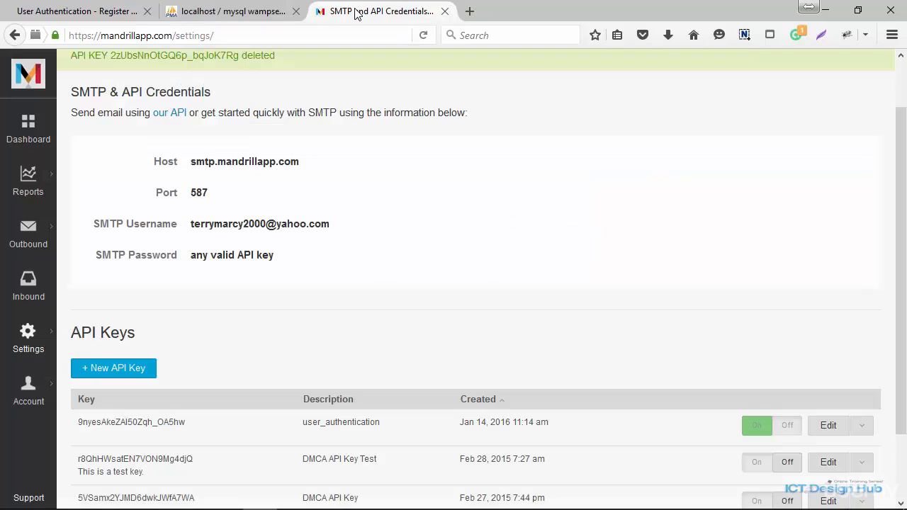
mouse_move(179, 248)
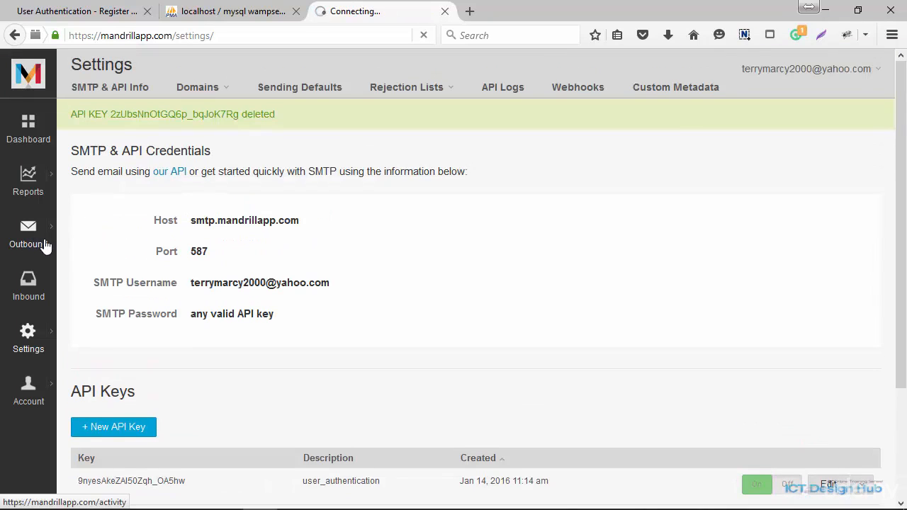
click(28, 234)
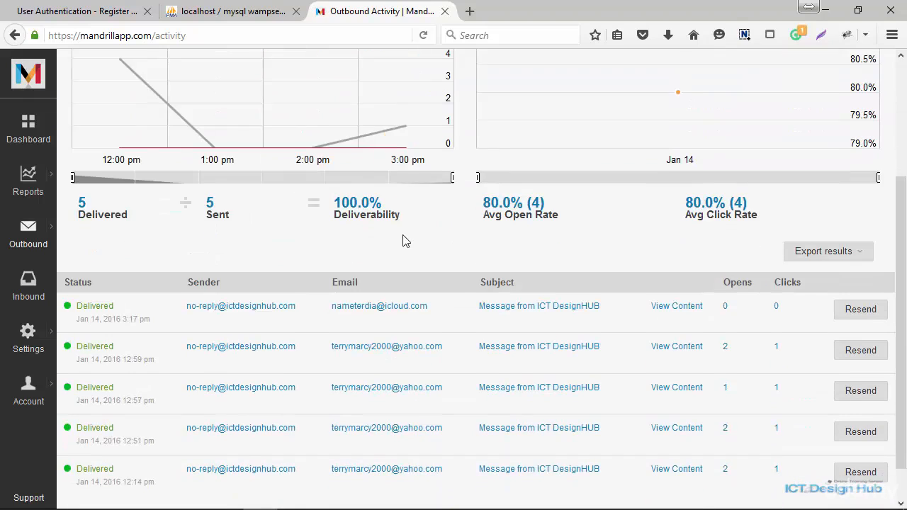
scroll(down, 3)
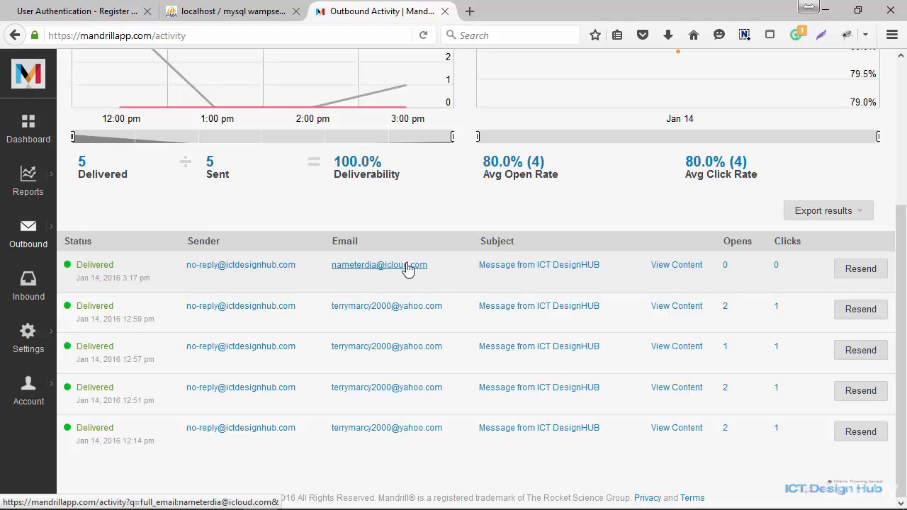
click(380, 265)
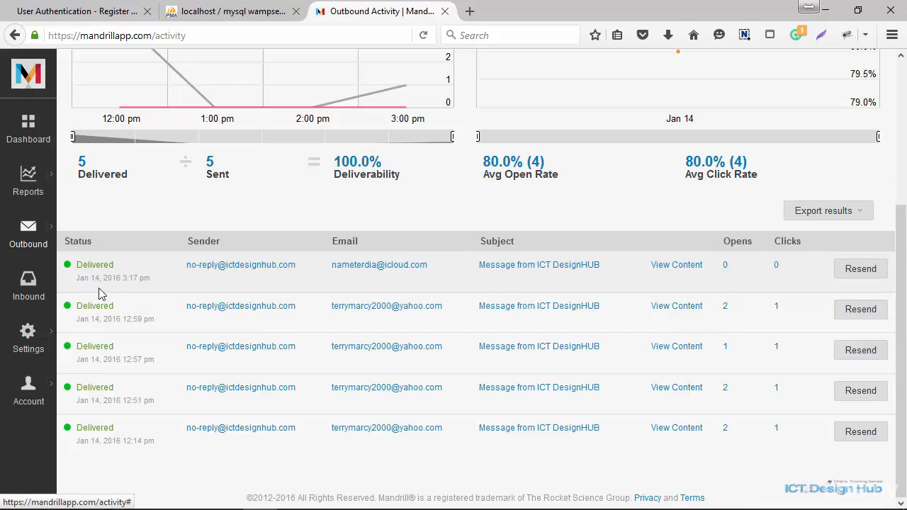
mouse_move(405, 99)
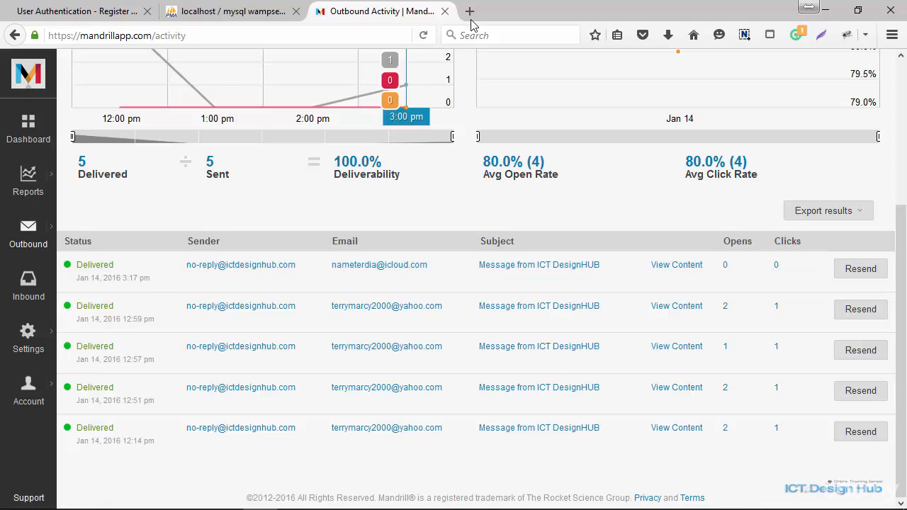
- Switch to the iCloud Mail inbox to view the registration email sent to demo
click(471, 11)
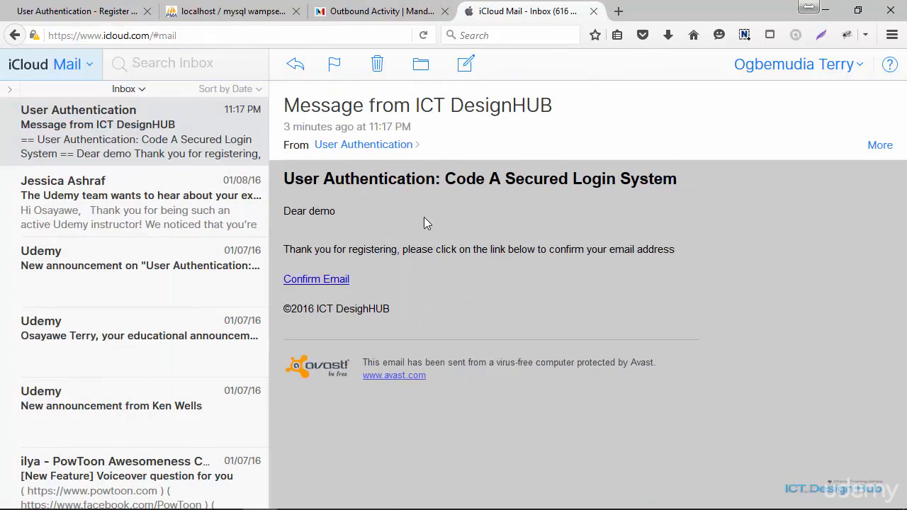
mouse_move(298, 130)
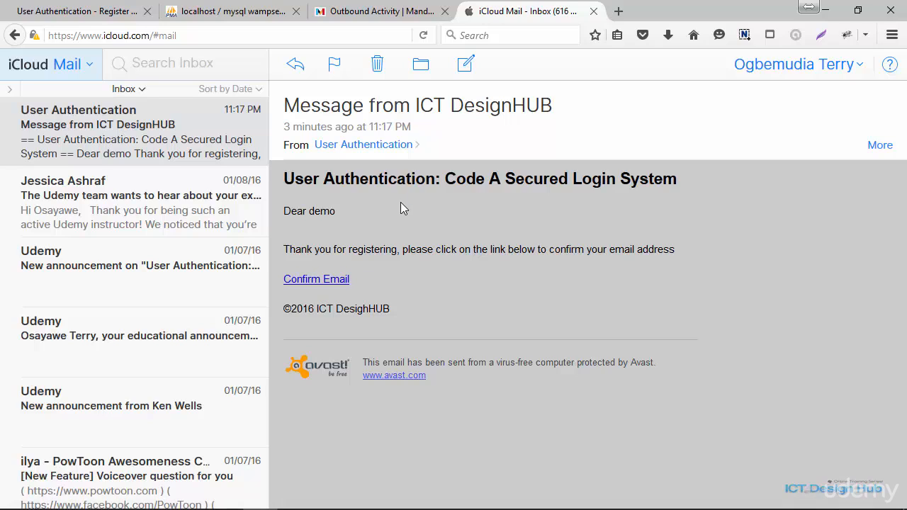
mouse_move(330, 291)
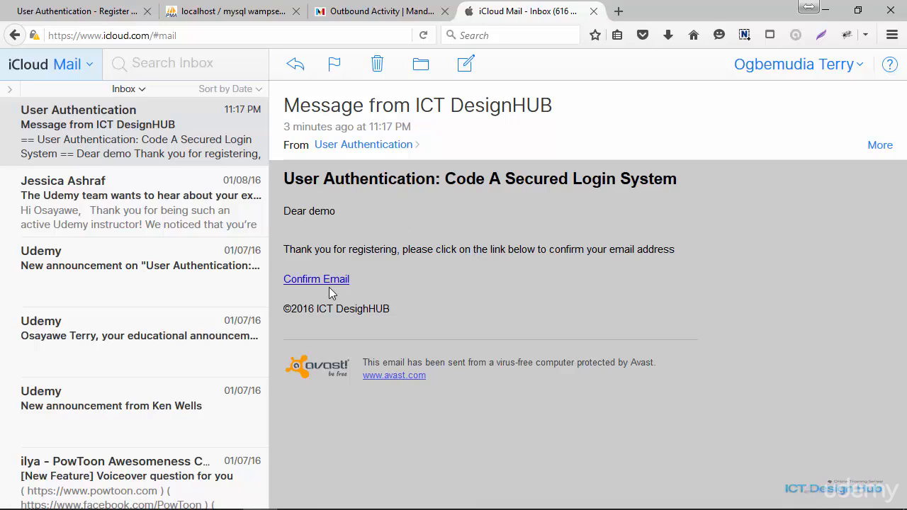
mouse_move(382, 289)
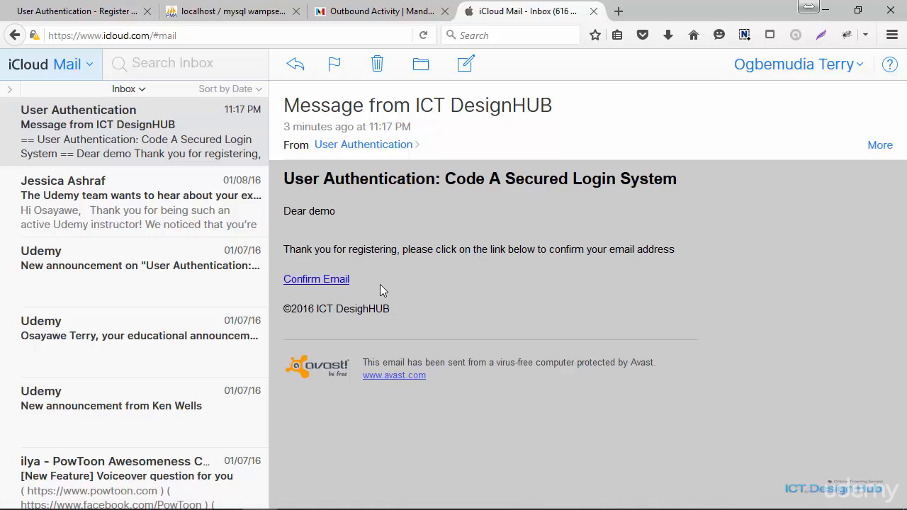